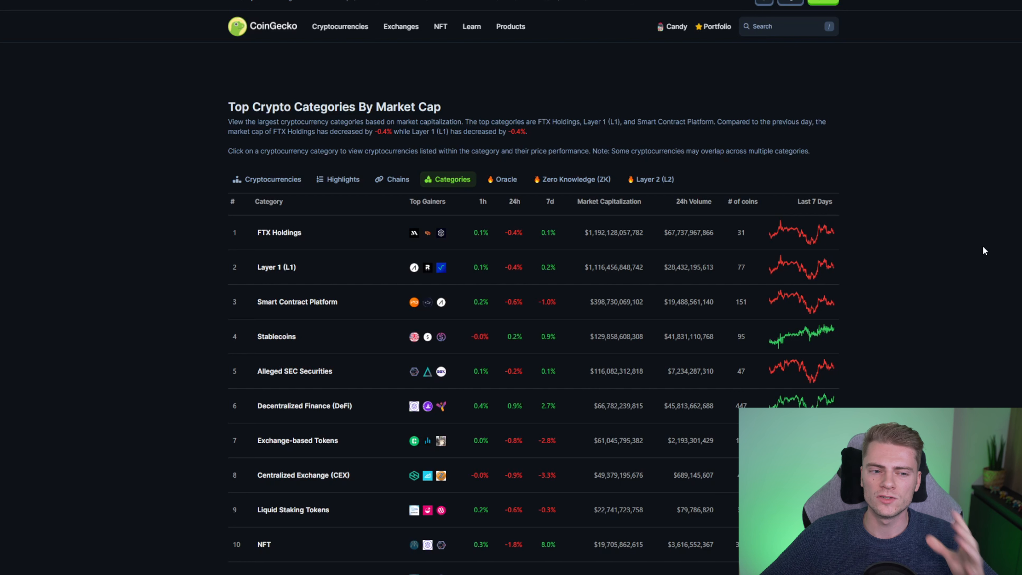
{"action": "mouse_move", "coordinate": [888, 289]}
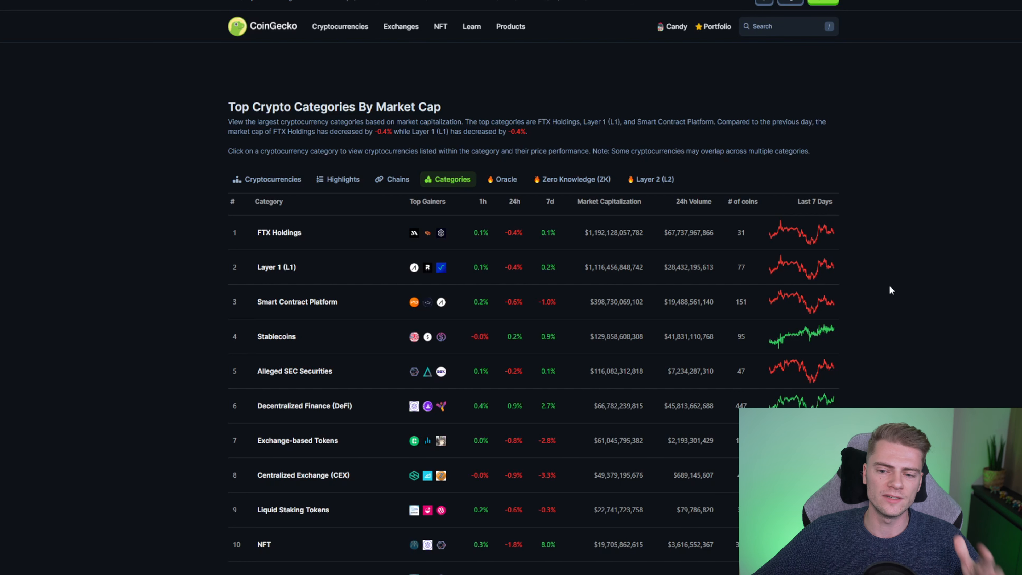
Scroll the Categories table to Artificial Intelligence (AI) and open that category page.
{"action": "scroll", "scroll_direction": "down", "scroll_amount": 3}
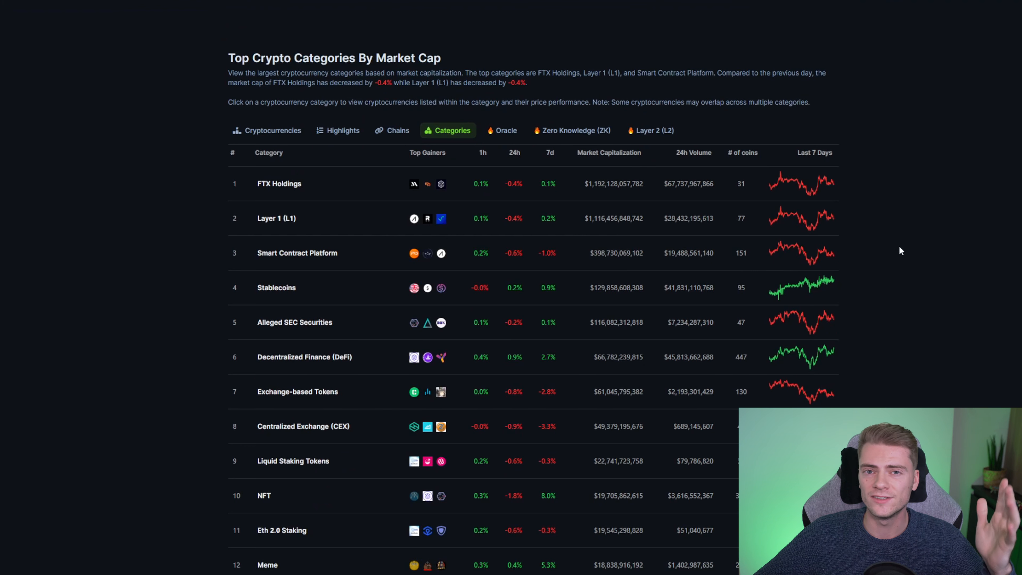
{"action": "mouse_move", "coordinate": [858, 258]}
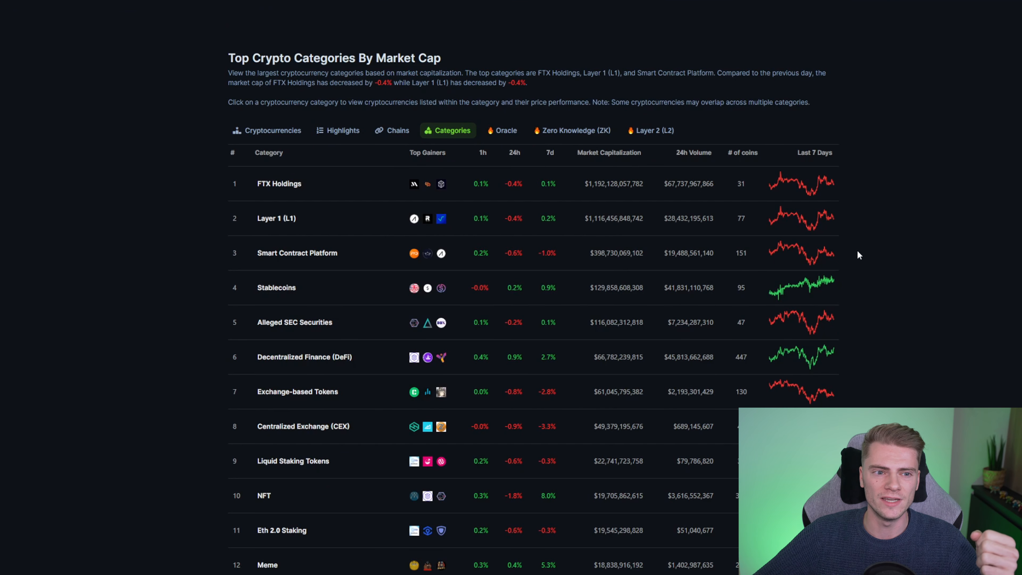
{"action": "scroll", "scroll_direction": "down", "scroll_amount": 3}
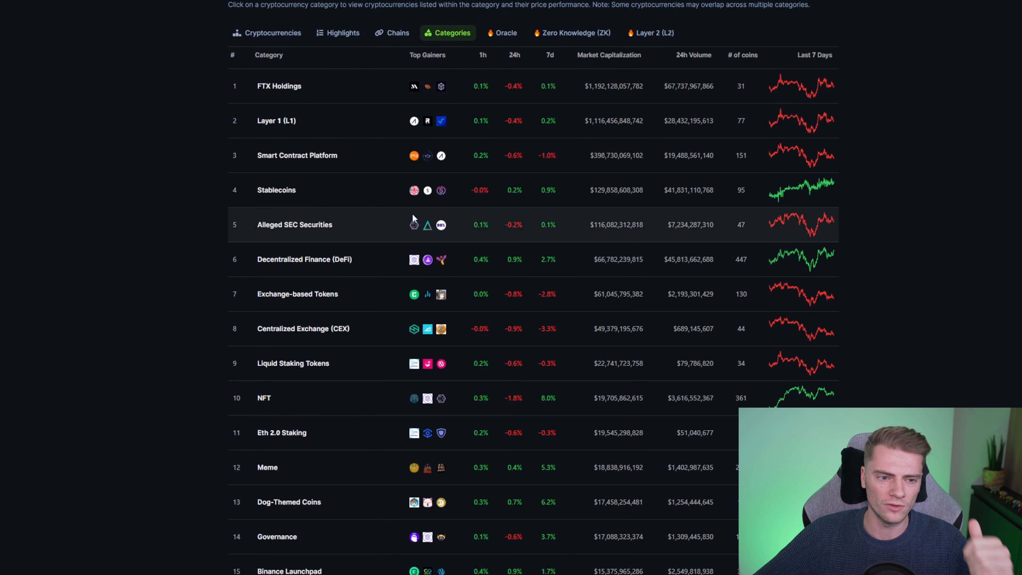
{"action": "mouse_move", "coordinate": [279, 124]}
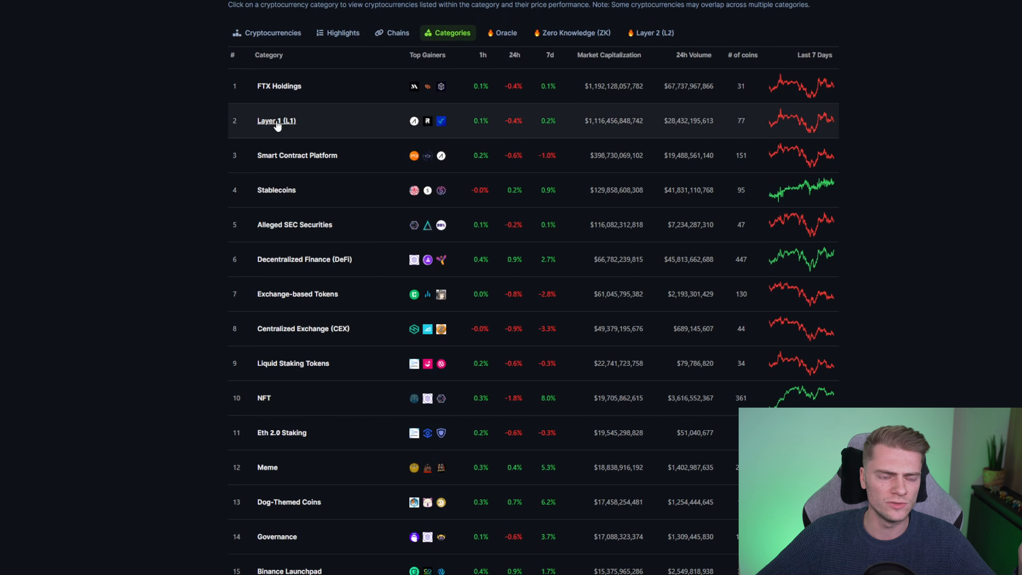
{"action": "scroll", "scroll_direction": "down", "scroll_amount": 3}
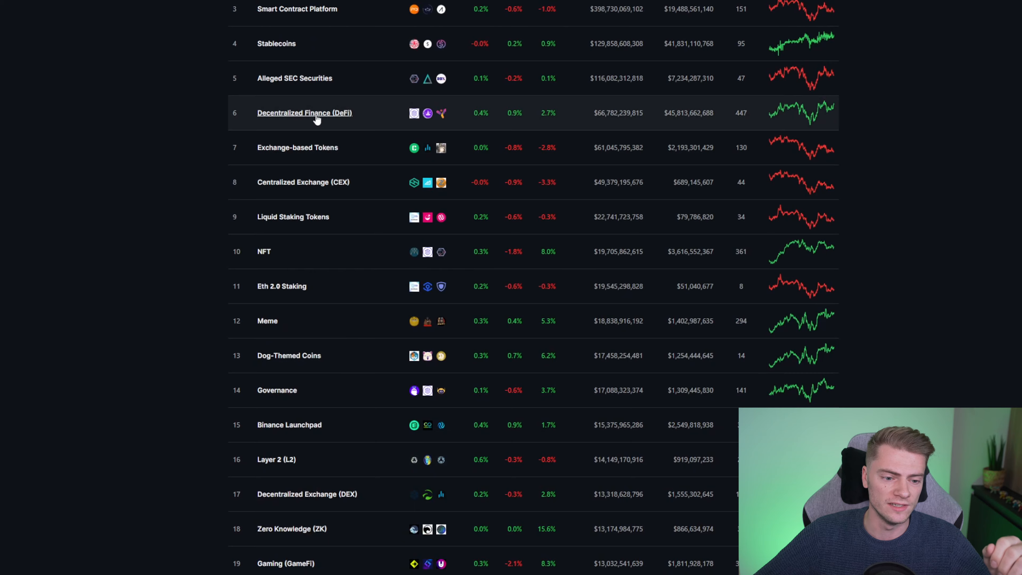
{"action": "scroll", "scroll_direction": "down", "scroll_amount": 3}
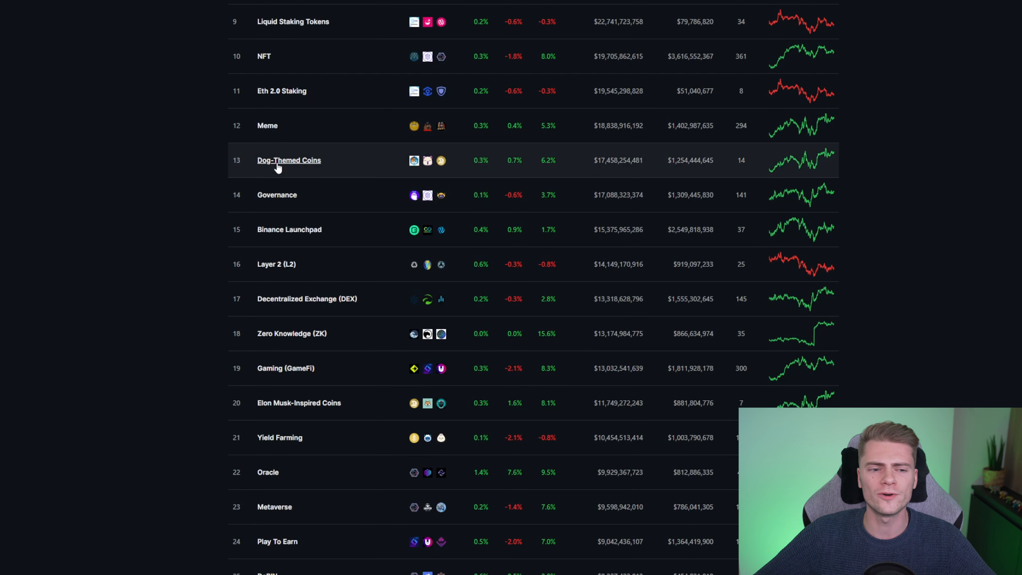
{"action": "scroll", "scroll_direction": "down", "scroll_amount": 3}
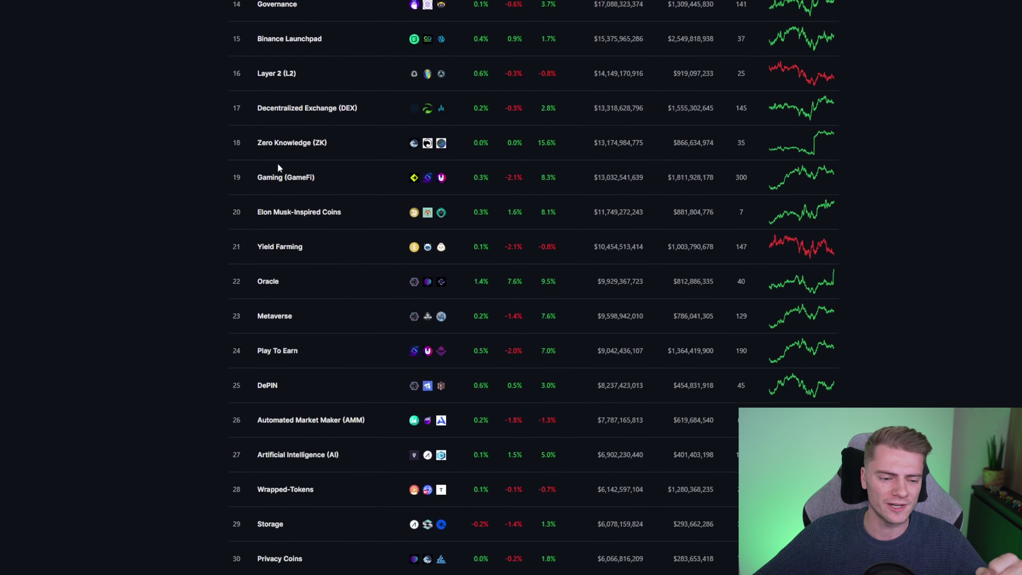
{"action": "scroll", "scroll_direction": "down", "scroll_amount": 3}
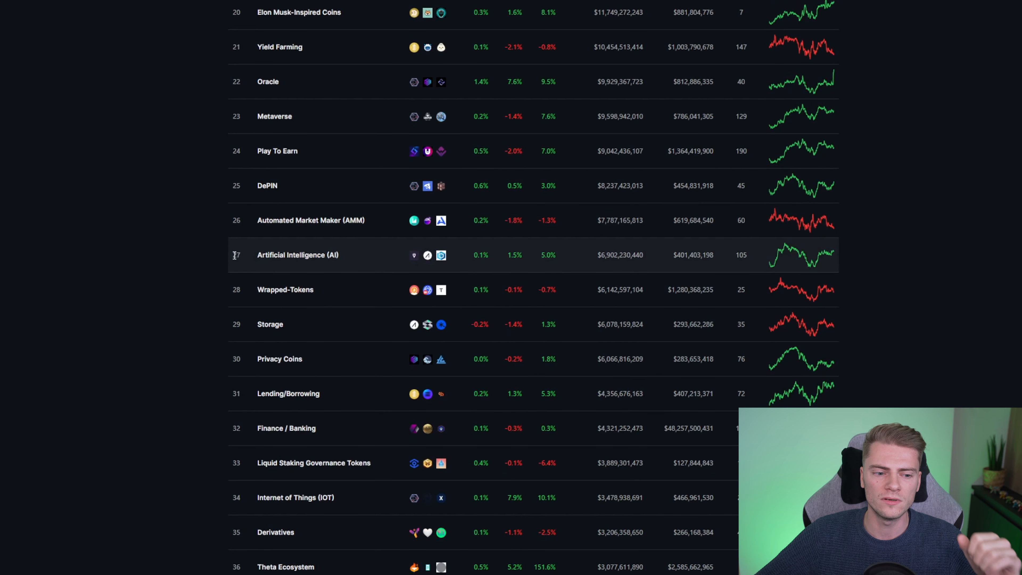
{"action": "mouse_move", "coordinate": [575, 270]}
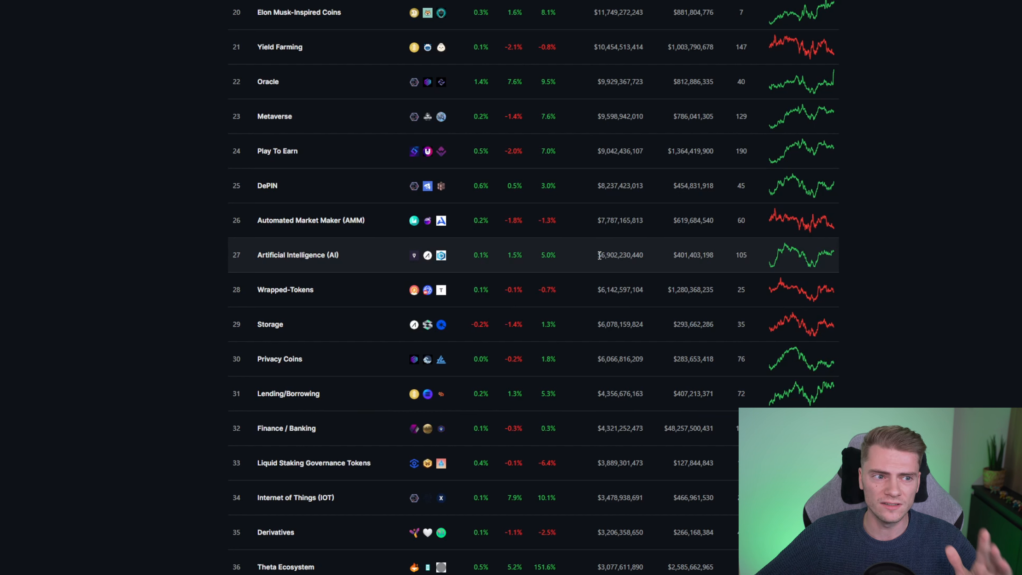
{"action": "left_click", "coordinate": [298, 255]}
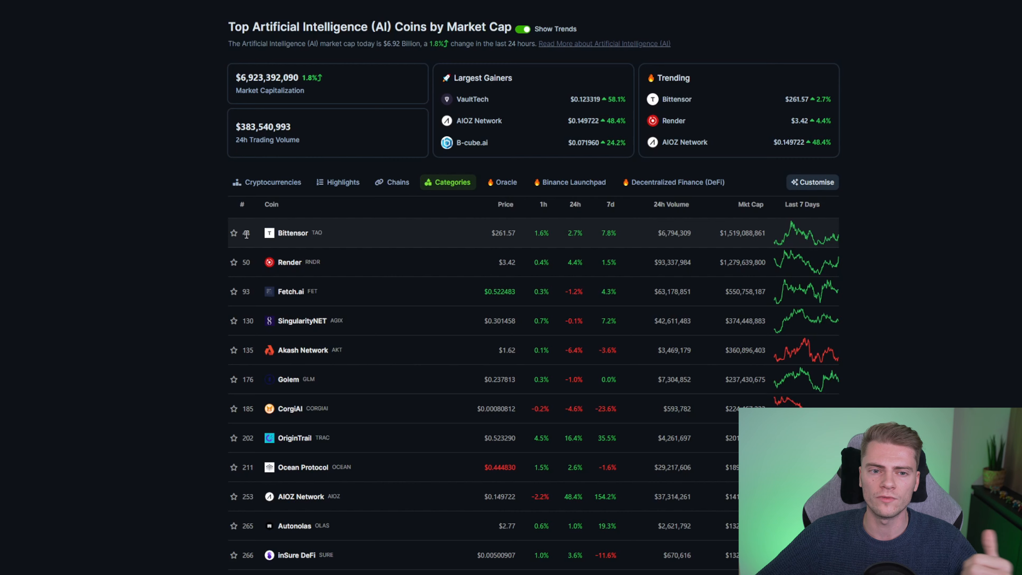
Scroll through the AI coins list ranked by market cap, led by Bittensor and Render.
{"action": "scroll", "scroll_direction": "down", "scroll_amount": 3}
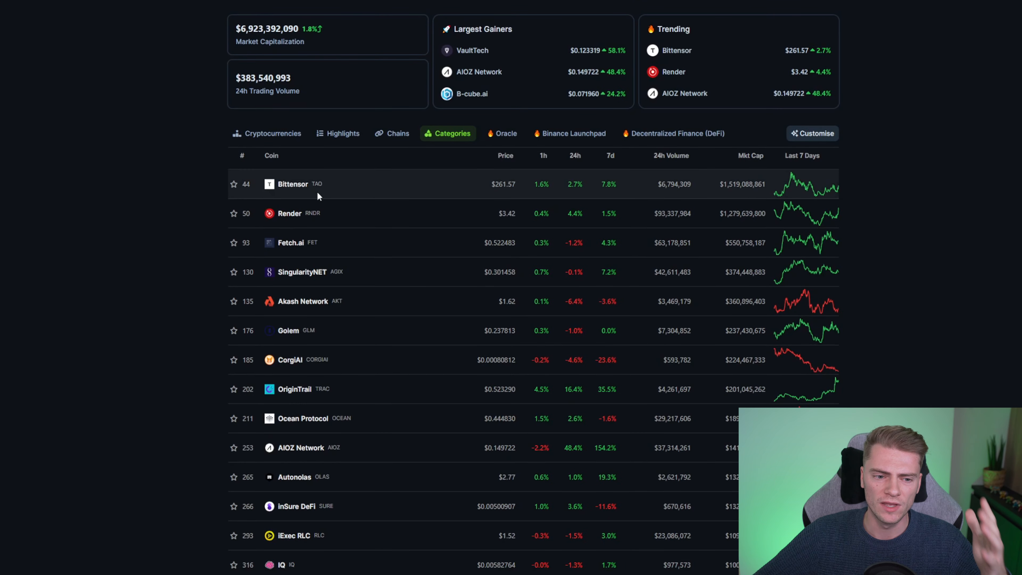
{"action": "scroll", "scroll_direction": "down", "scroll_amount": 3}
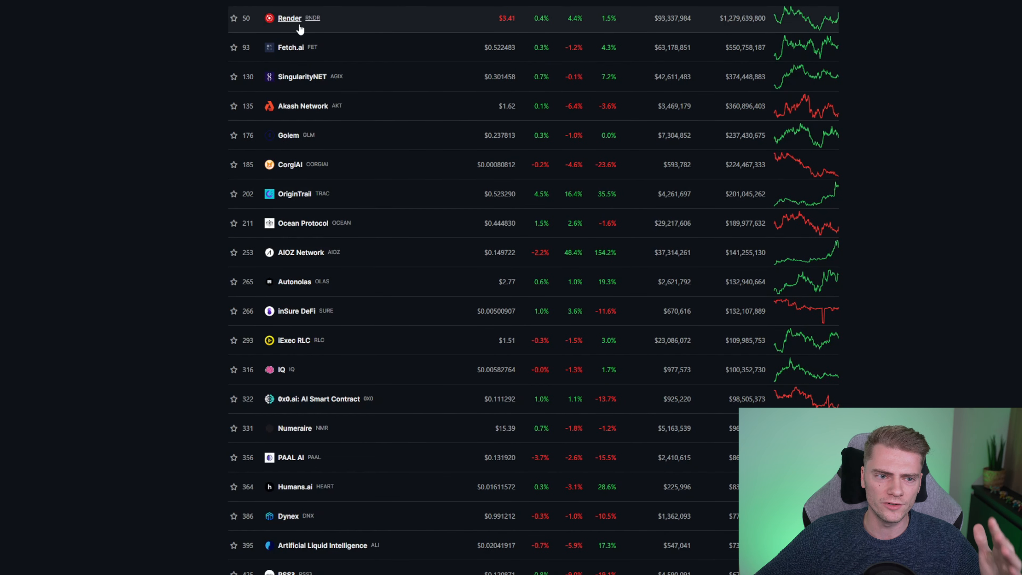
{"action": "scroll", "scroll_direction": "down", "scroll_amount": 3}
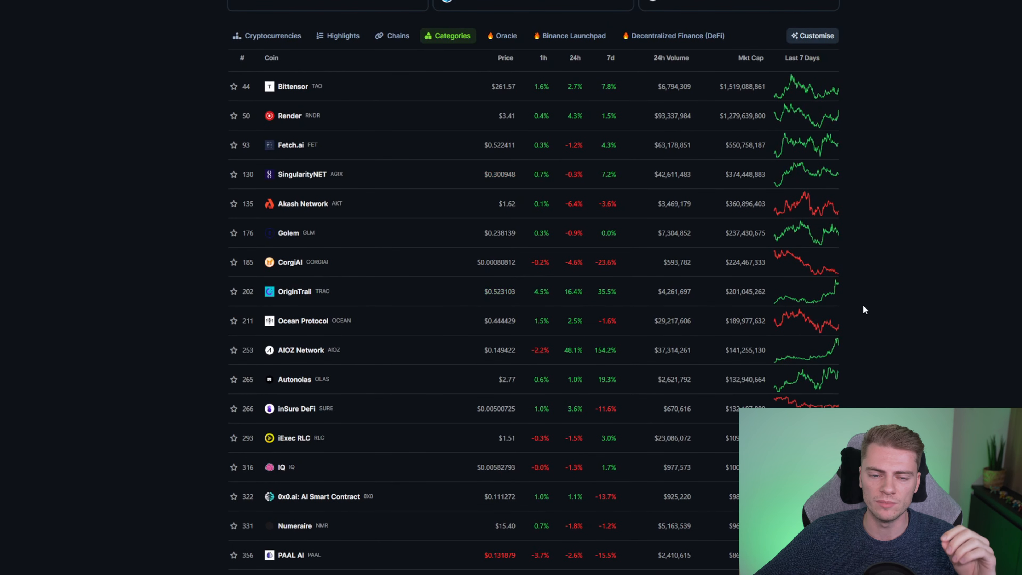
{"action": "scroll", "scroll_direction": "up", "scroll_amount": 3}
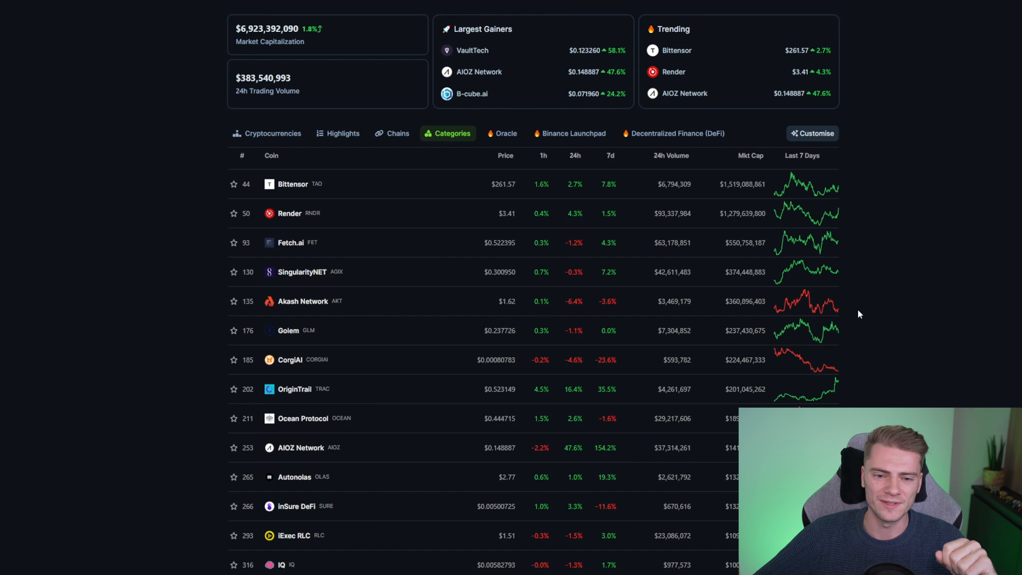
{"action": "mouse_move", "coordinate": [288, 209]}
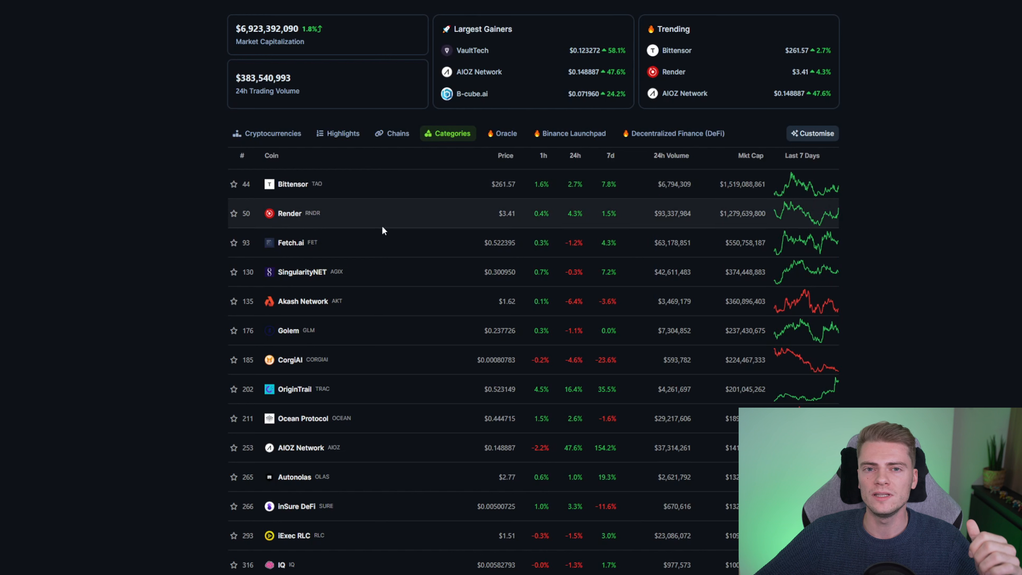
{"action": "mouse_move", "coordinate": [293, 218]}
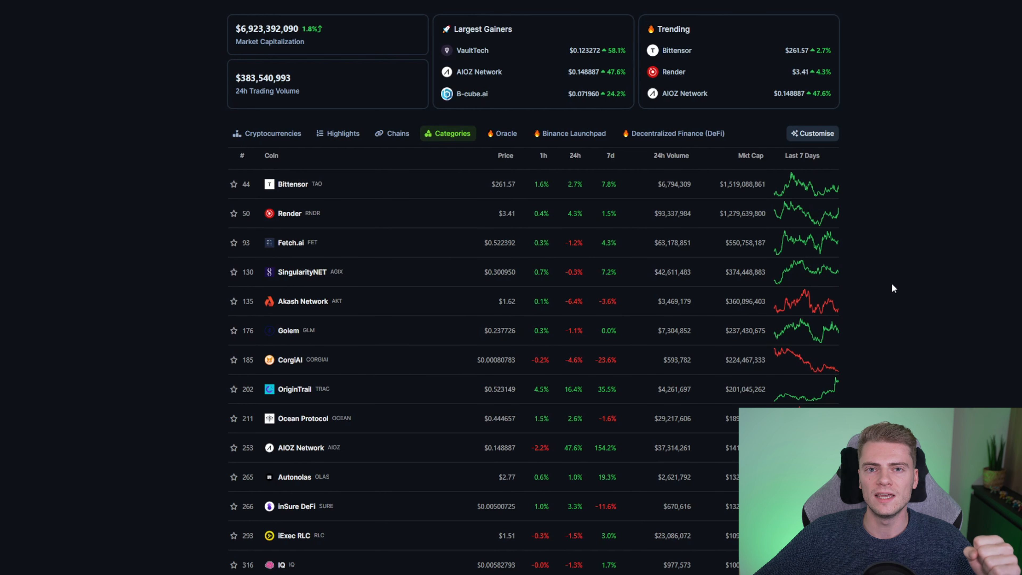
{"action": "mouse_move", "coordinate": [865, 290]}
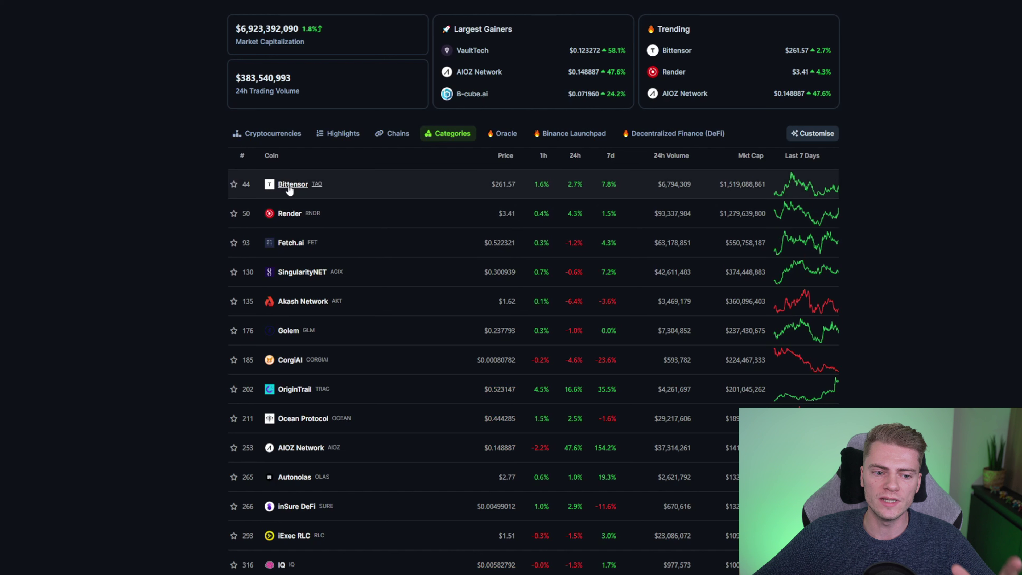
{"action": "mouse_move", "coordinate": [207, 252]}
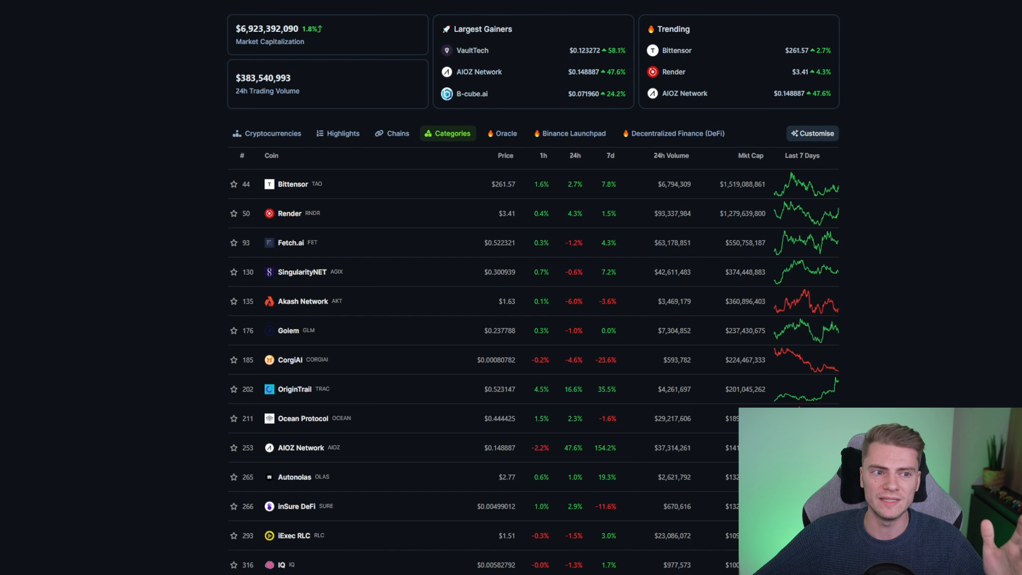
Open Bittensor's coin page showing its 180-day TAO price chart and statistics.
{"action": "left_click", "coordinate": [293, 184]}
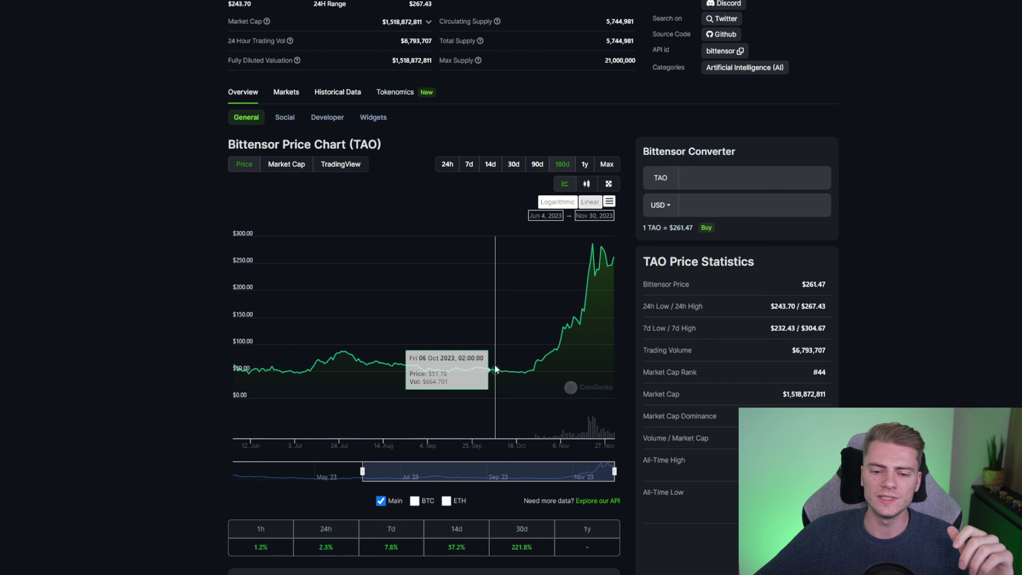
{"action": "mouse_move", "coordinate": [591, 316]}
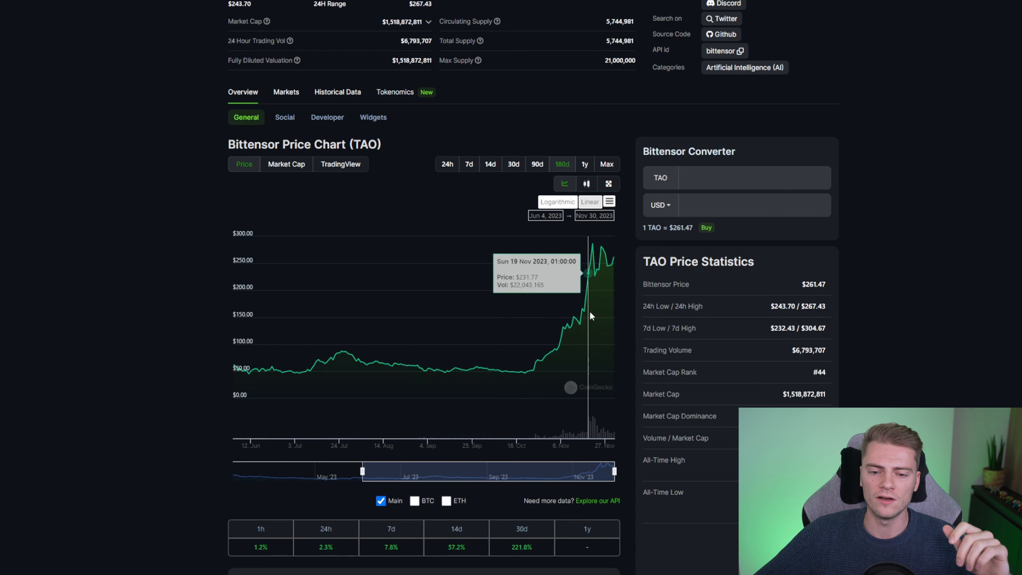
{"action": "mouse_move", "coordinate": [596, 316]}
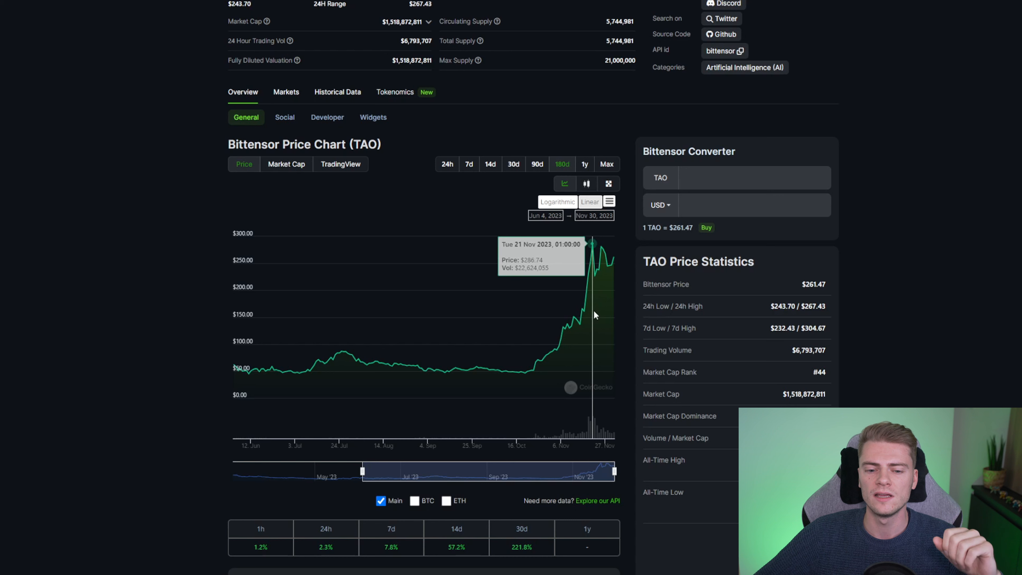
{"action": "mouse_move", "coordinate": [597, 295]}
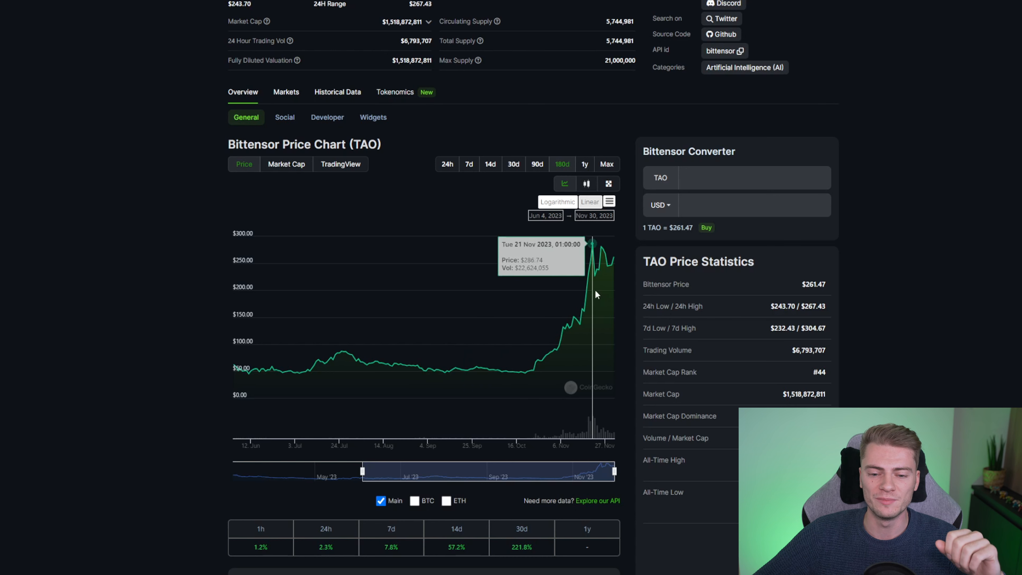
{"action": "mouse_move", "coordinate": [597, 293]}
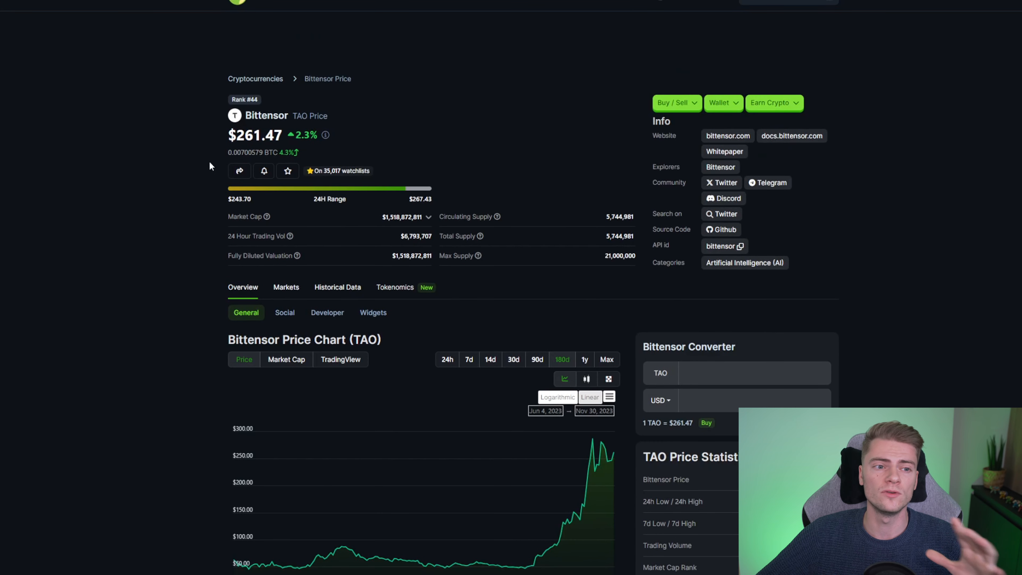
{"action": "mouse_move", "coordinate": [199, 161]}
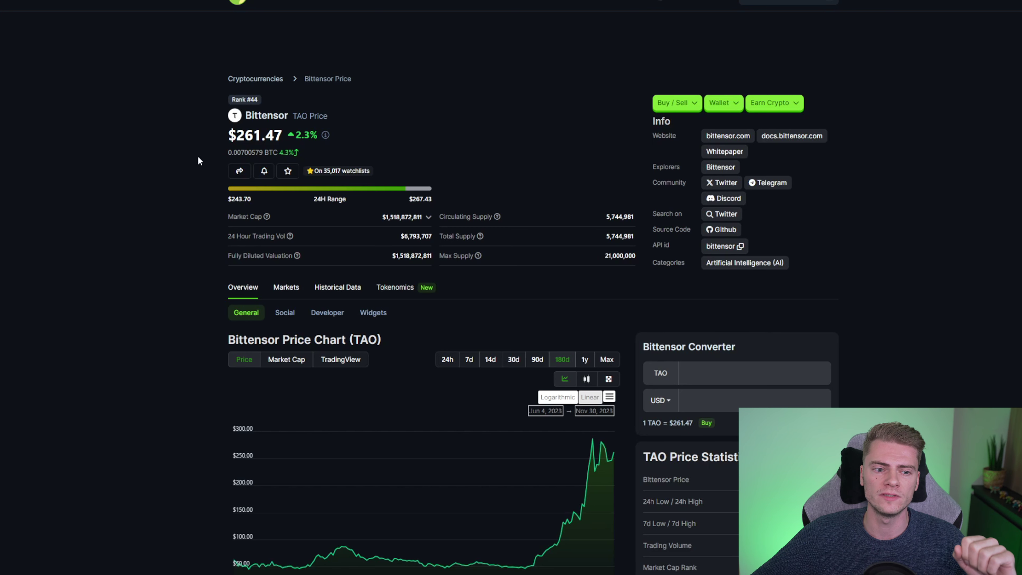
{"action": "mouse_move", "coordinate": [177, 152]}
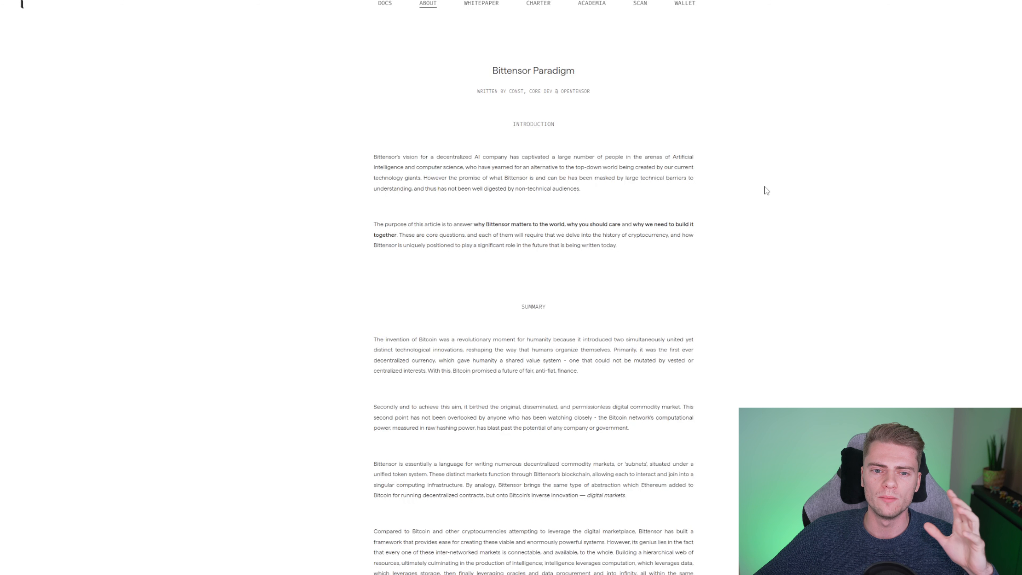
{"action": "mouse_move", "coordinate": [255, 129]}
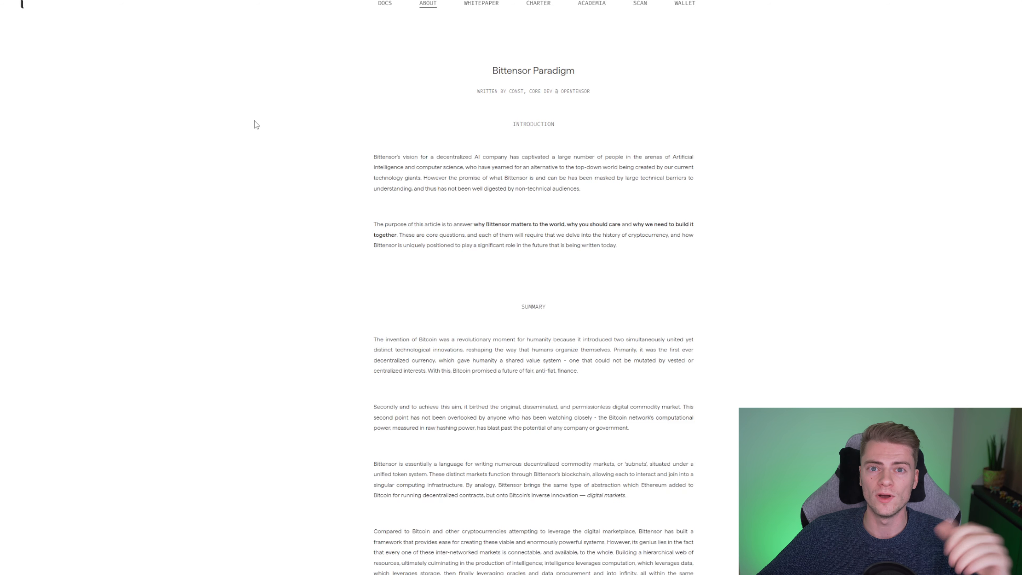
{"action": "mouse_move", "coordinate": [267, 48]}
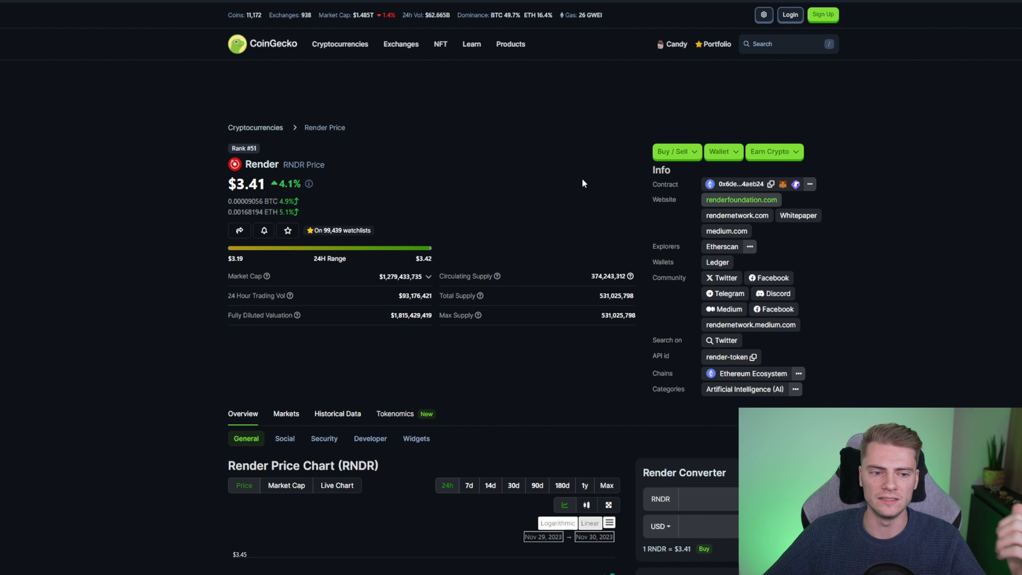
{"action": "mouse_move", "coordinate": [473, 56]}
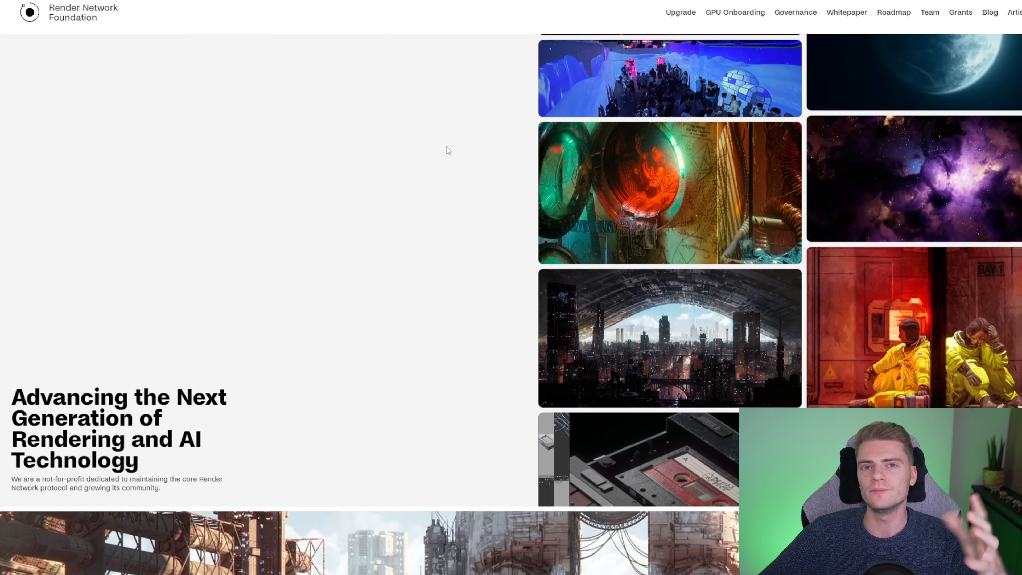
{"action": "scroll", "scroll_direction": "down", "scroll_amount": 3}
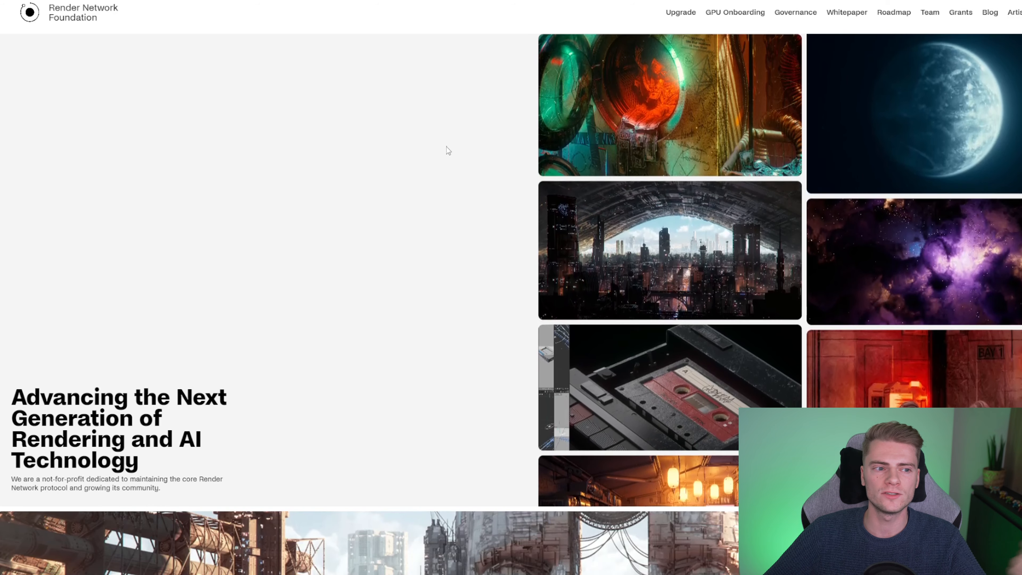
{"action": "scroll", "scroll_direction": "down", "scroll_amount": 3}
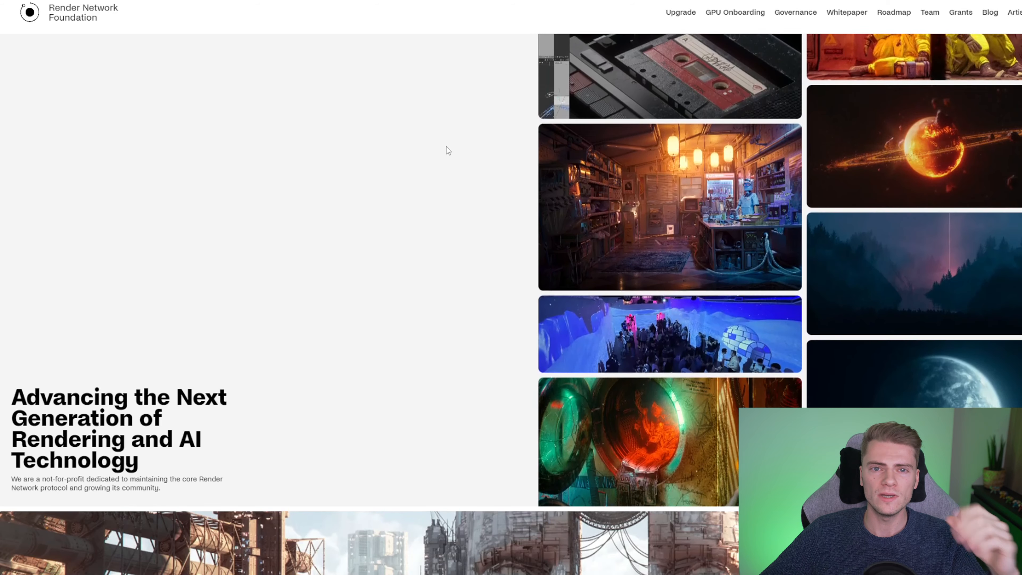
{"action": "scroll", "scroll_direction": "down", "scroll_amount": 3}
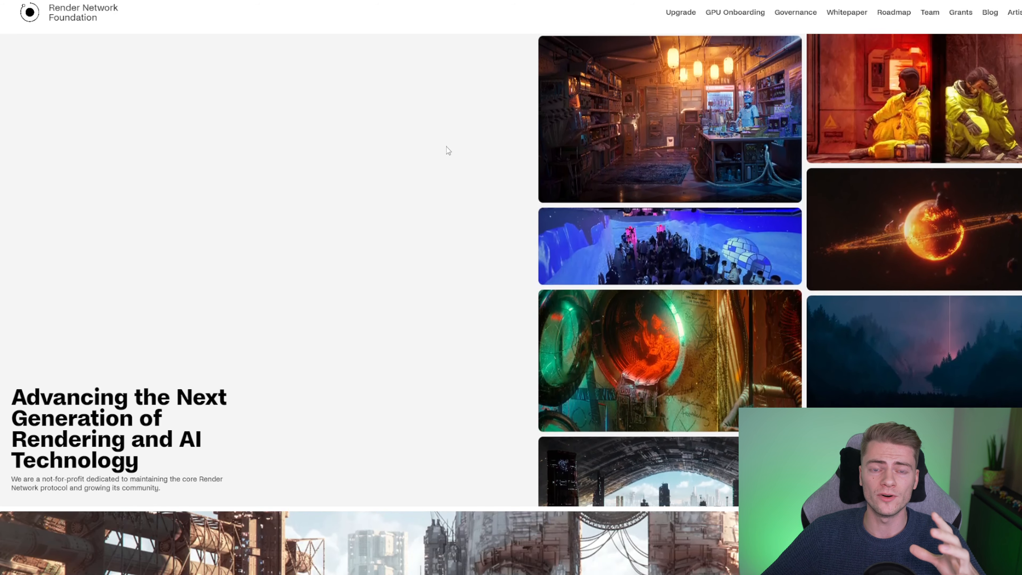
{"action": "scroll", "scroll_direction": "down", "scroll_amount": 3}
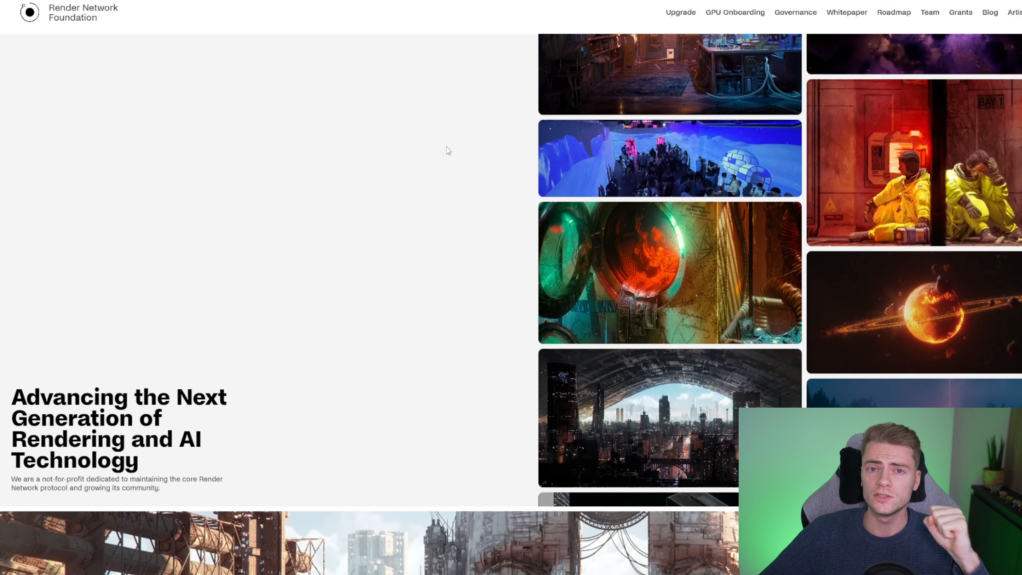
{"action": "scroll", "scroll_direction": "down", "scroll_amount": 3}
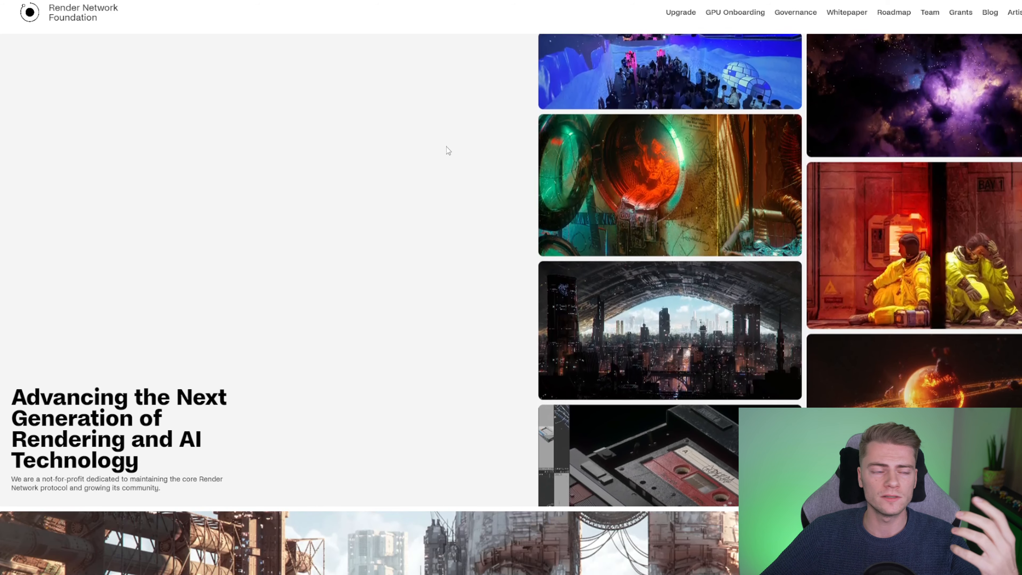
{"action": "scroll", "scroll_direction": "down", "scroll_amount": 3}
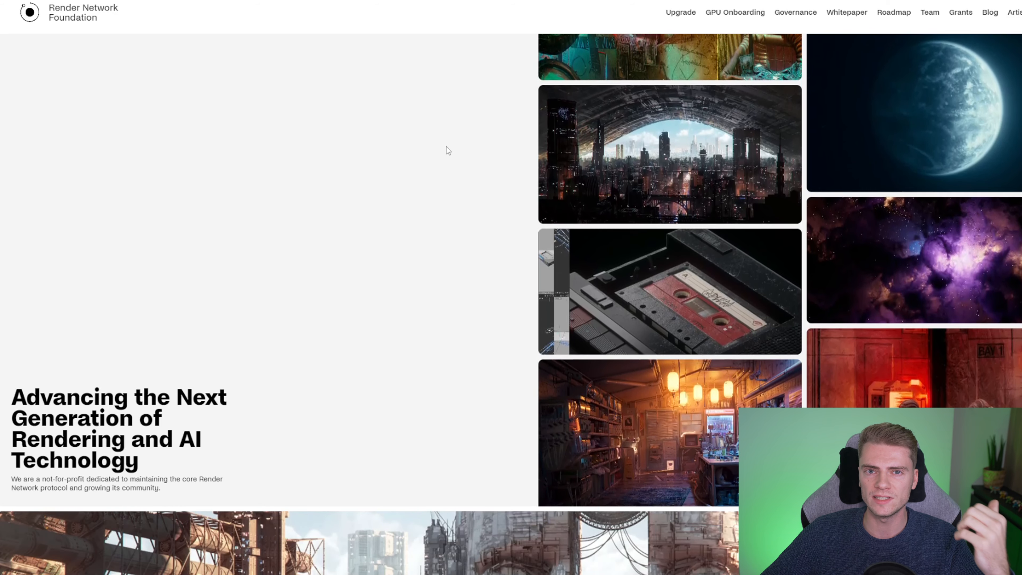
{"action": "scroll", "scroll_direction": "down", "scroll_amount": 3}
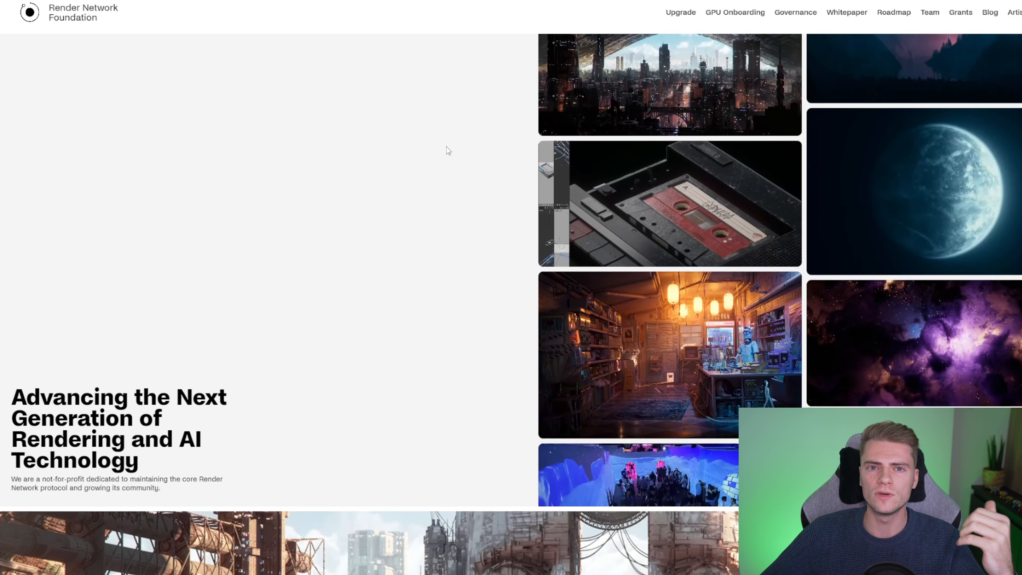
{"action": "scroll", "scroll_direction": "down", "scroll_amount": 3}
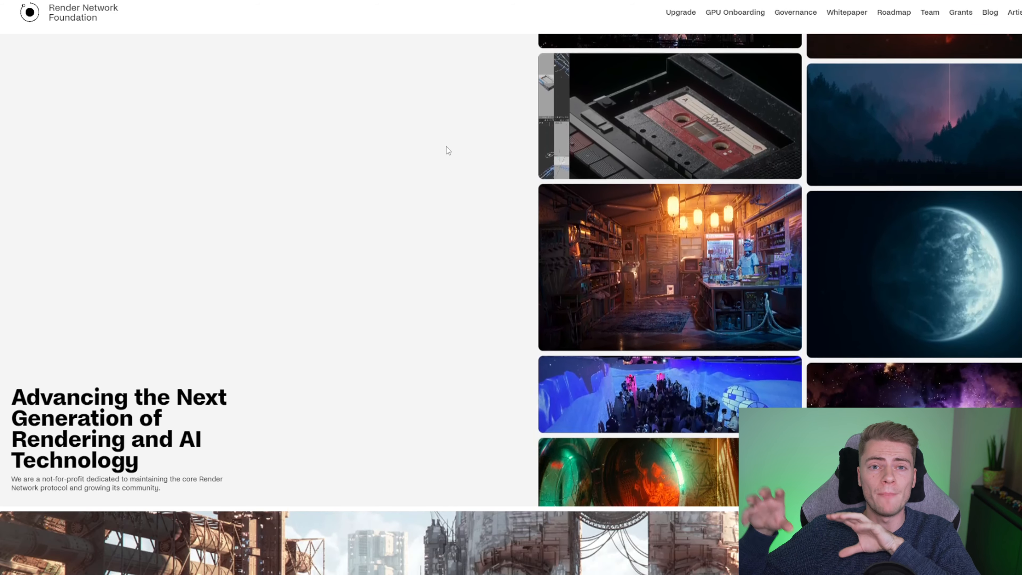
{"action": "scroll", "scroll_direction": "down", "scroll_amount": 3}
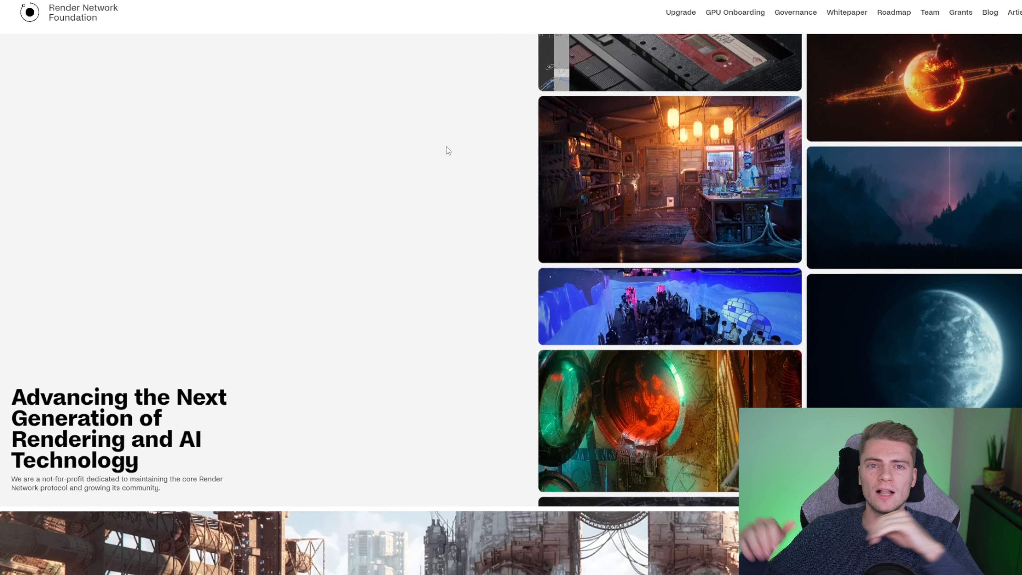
{"action": "scroll", "scroll_direction": "down", "scroll_amount": 3}
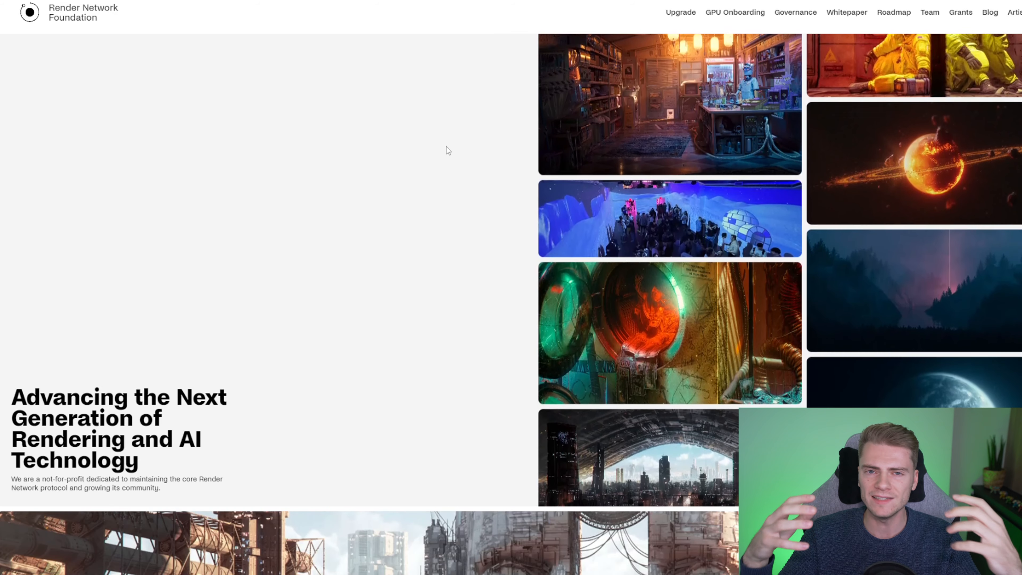
{"action": "scroll", "scroll_direction": "down", "scroll_amount": 3}
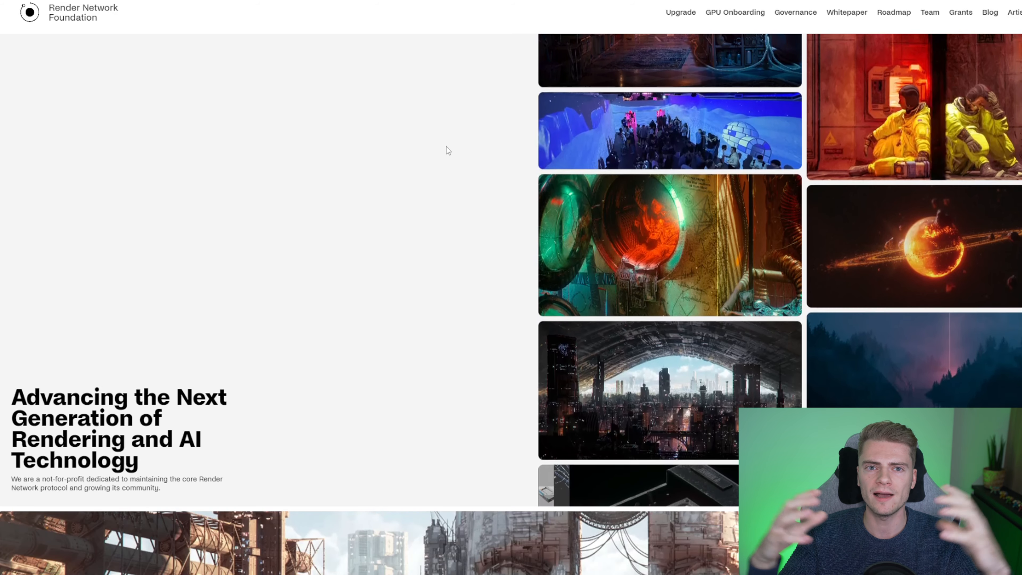
{"action": "scroll", "scroll_direction": "down", "scroll_amount": 3}
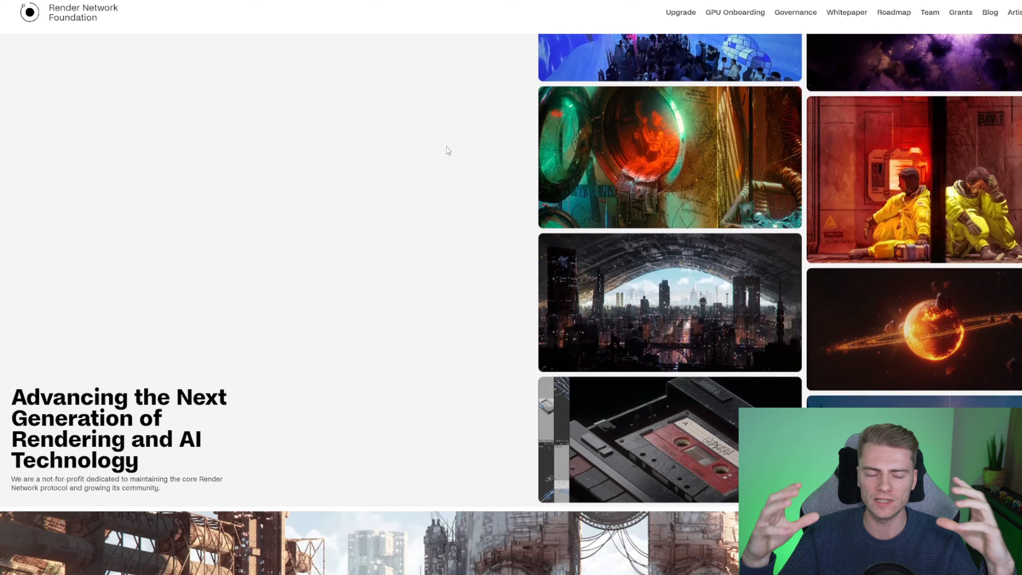
{"action": "scroll", "scroll_direction": "down", "scroll_amount": 3}
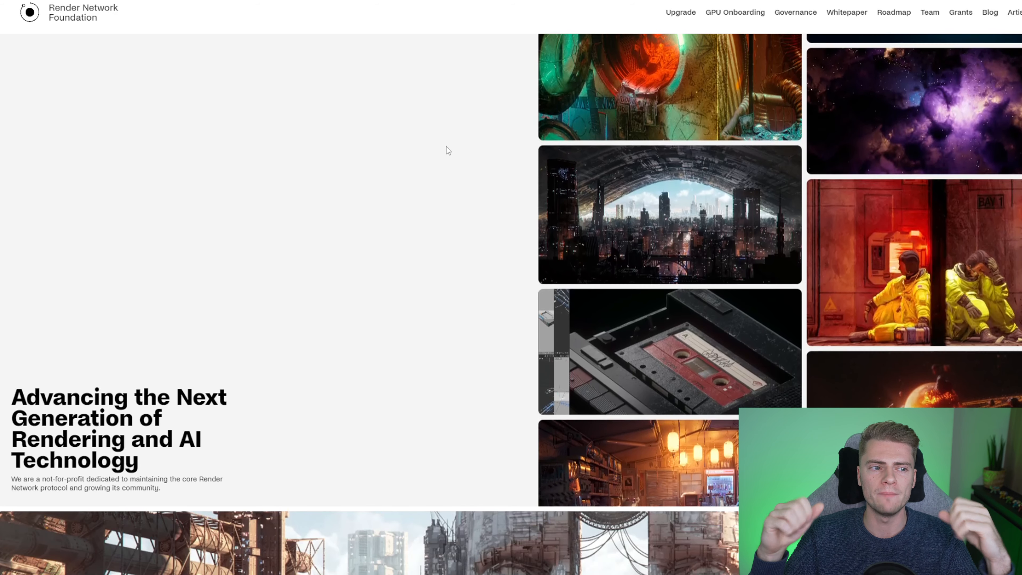
{"action": "scroll", "scroll_direction": "down", "scroll_amount": 3}
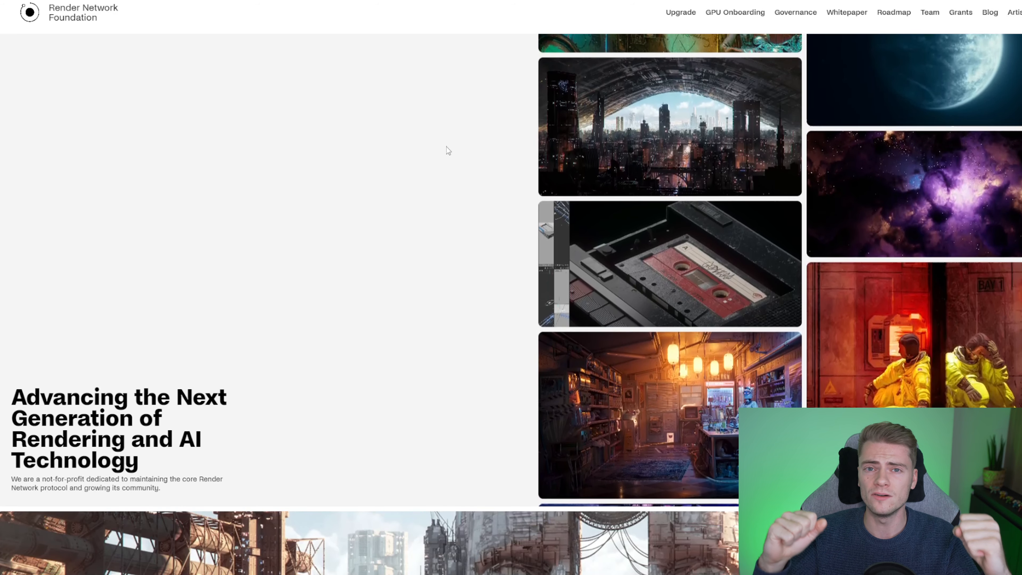
{"action": "scroll", "scroll_direction": "down", "scroll_amount": 3}
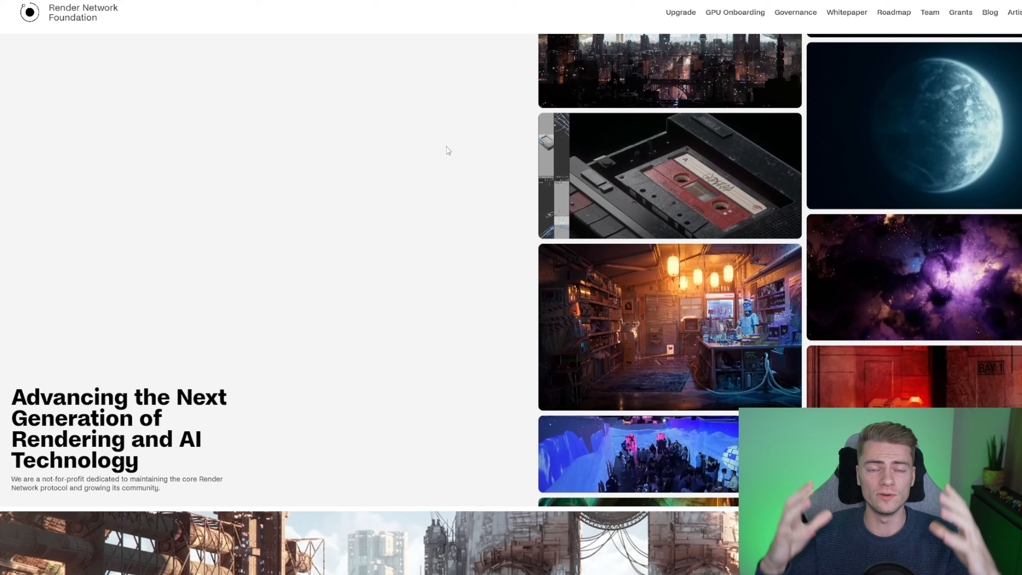
{"action": "scroll", "scroll_direction": "down", "scroll_amount": 3}
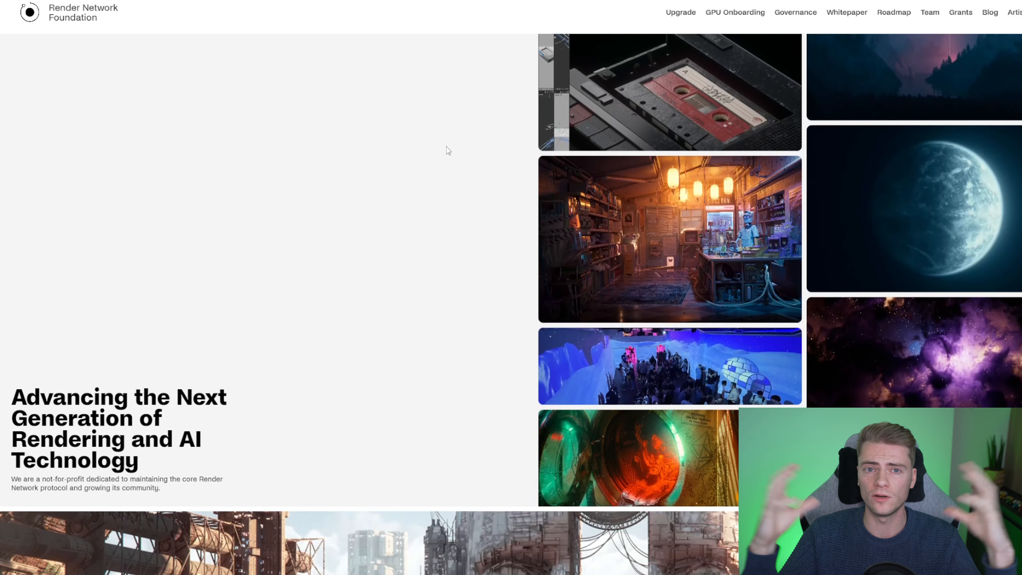
{"action": "scroll", "scroll_direction": "down", "scroll_amount": 3}
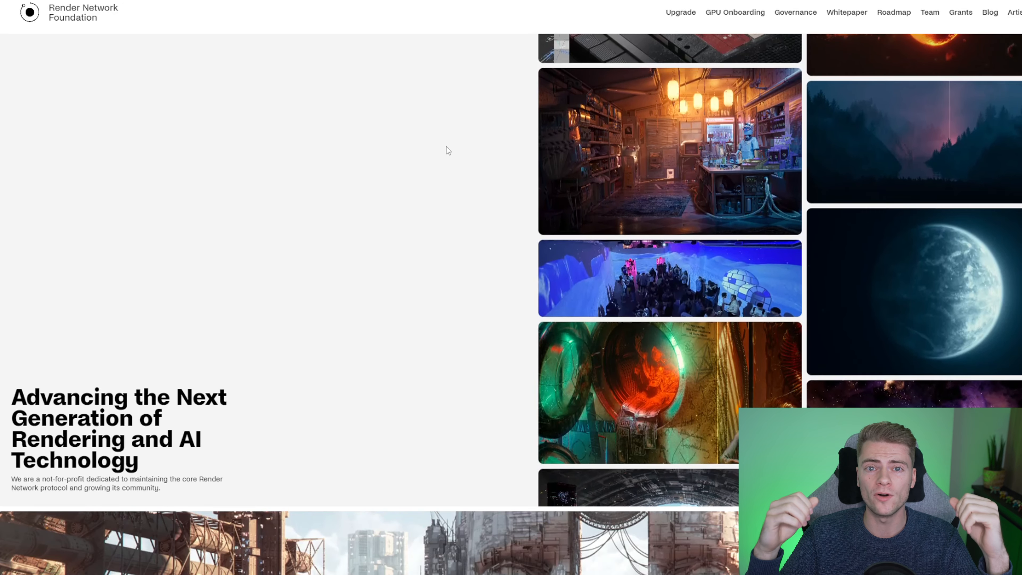
{"action": "scroll", "scroll_direction": "down", "scroll_amount": 3}
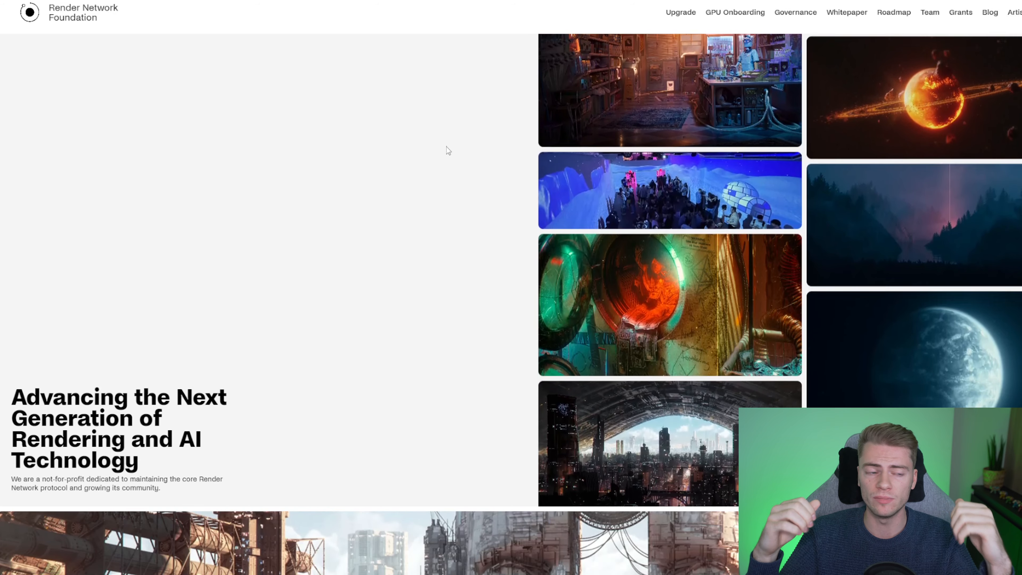
{"action": "scroll", "scroll_direction": "down", "scroll_amount": 3}
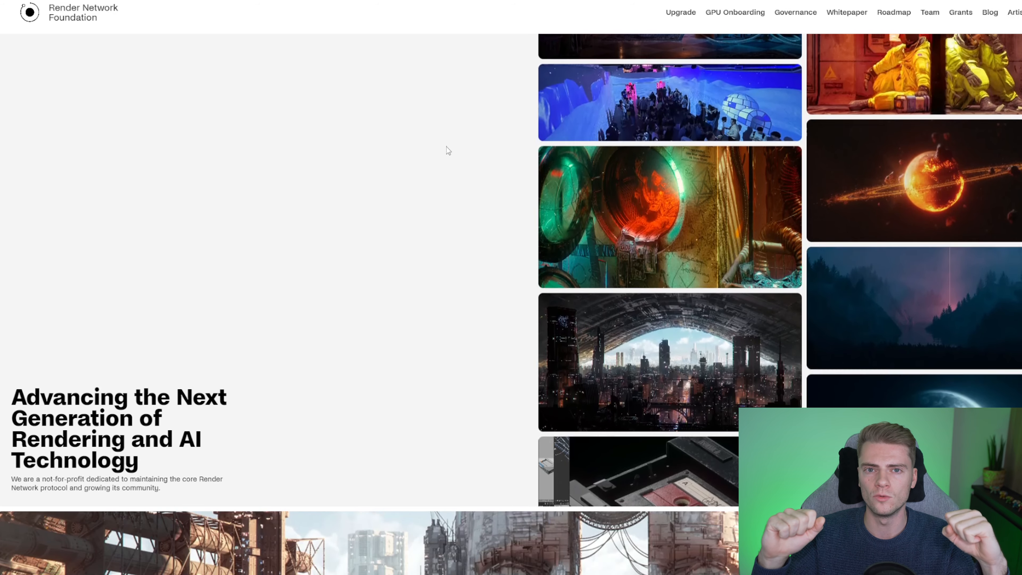
{"action": "scroll", "scroll_direction": "down", "scroll_amount": 3}
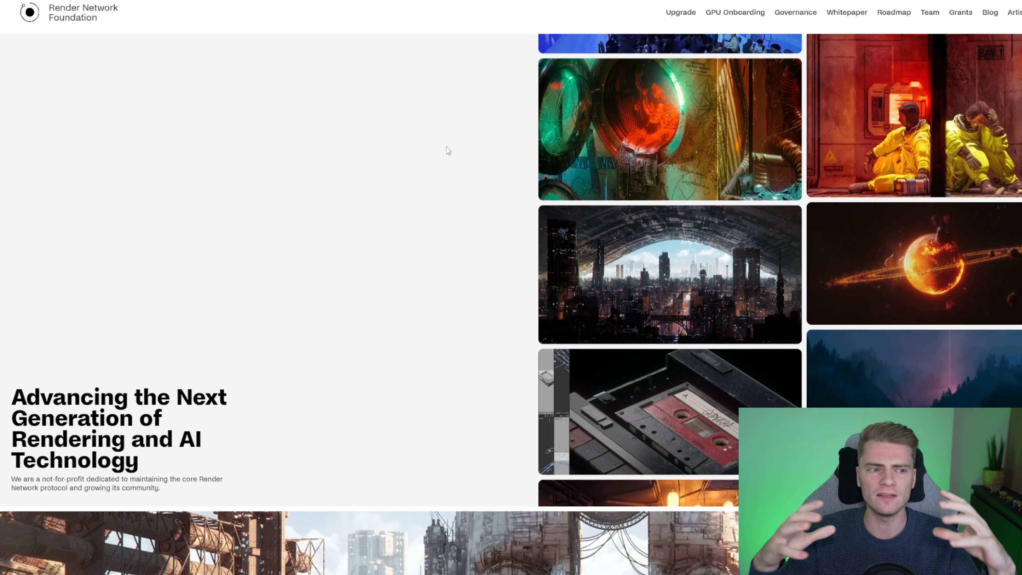
{"action": "scroll", "scroll_direction": "down", "scroll_amount": 3}
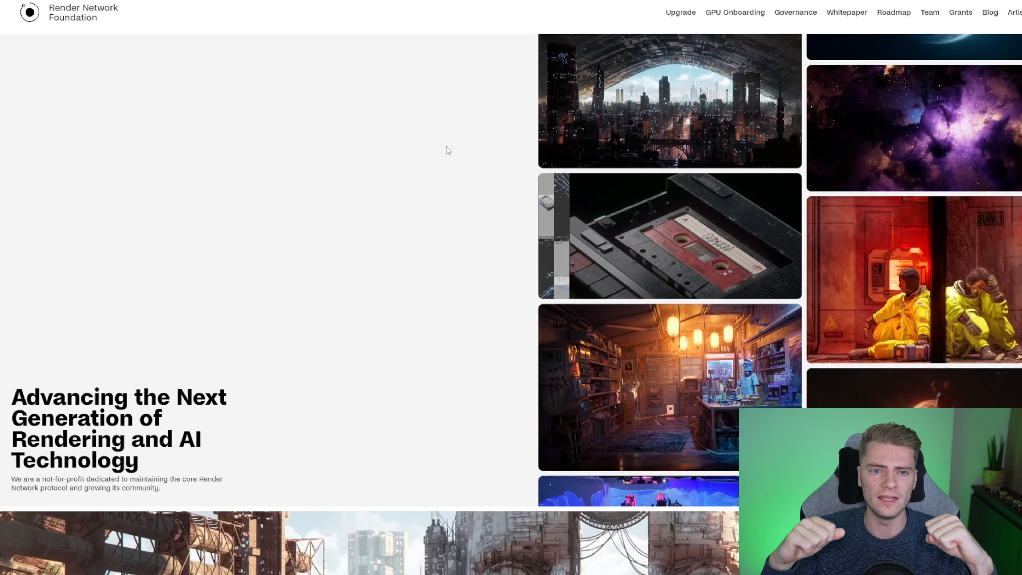
{"action": "scroll", "scroll_direction": "down", "scroll_amount": 3}
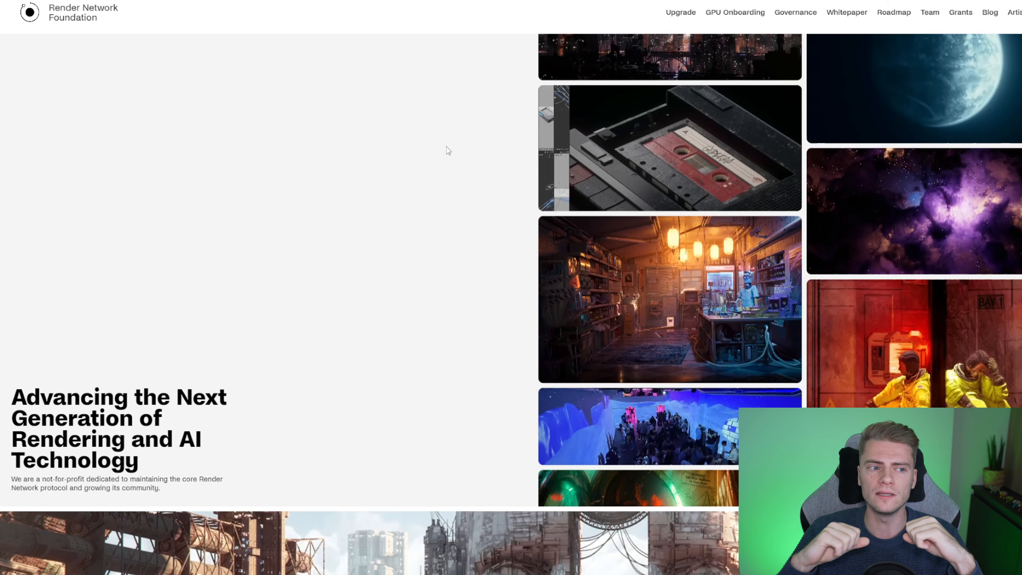
{"action": "scroll", "scroll_direction": "down", "scroll_amount": 3}
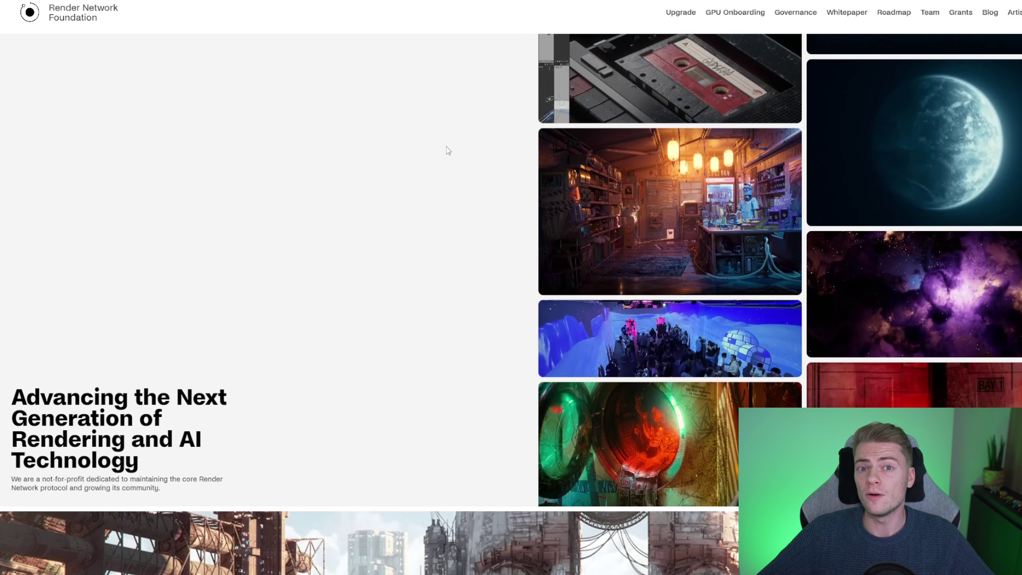
{"action": "scroll", "scroll_direction": "down", "scroll_amount": 3}
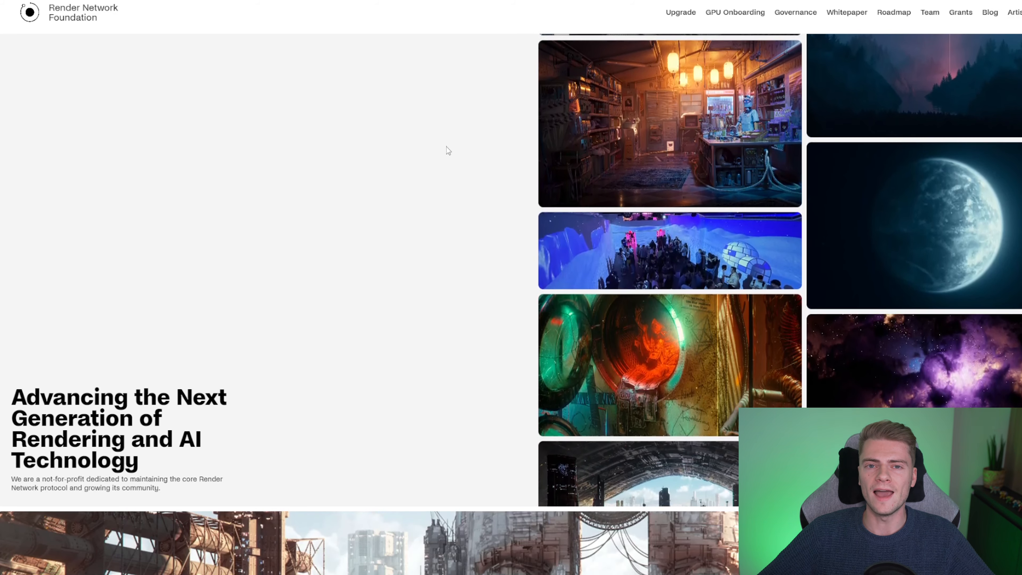
{"action": "scroll", "scroll_direction": "down", "scroll_amount": 3}
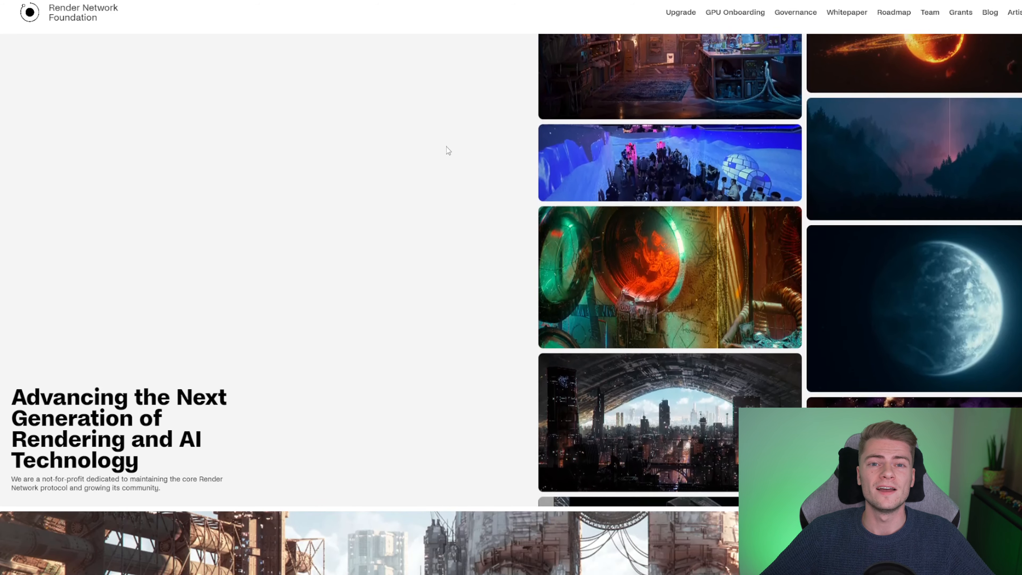
{"action": "scroll", "scroll_direction": "down", "scroll_amount": 3}
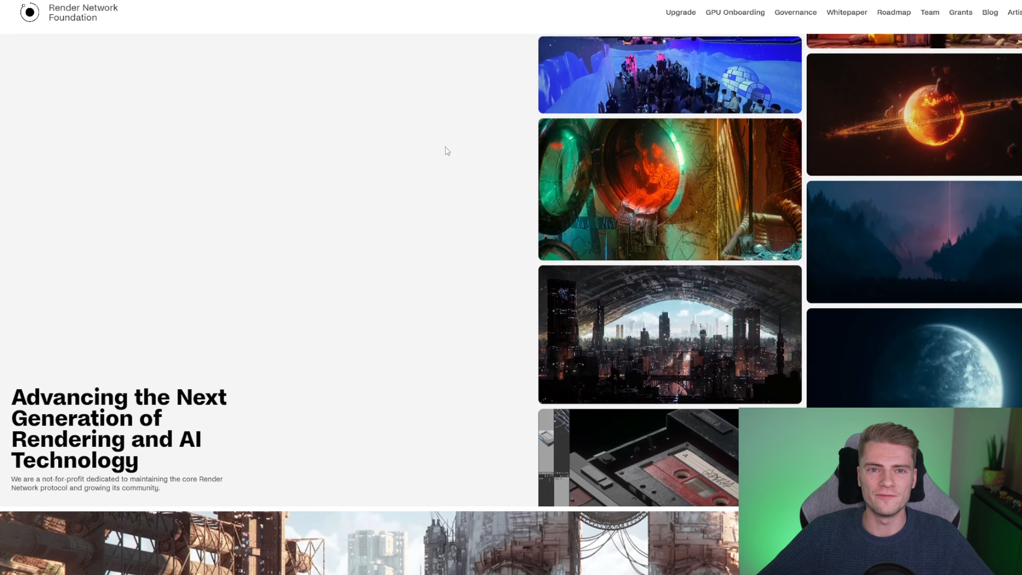
{"action": "scroll", "scroll_direction": "down", "scroll_amount": 3}
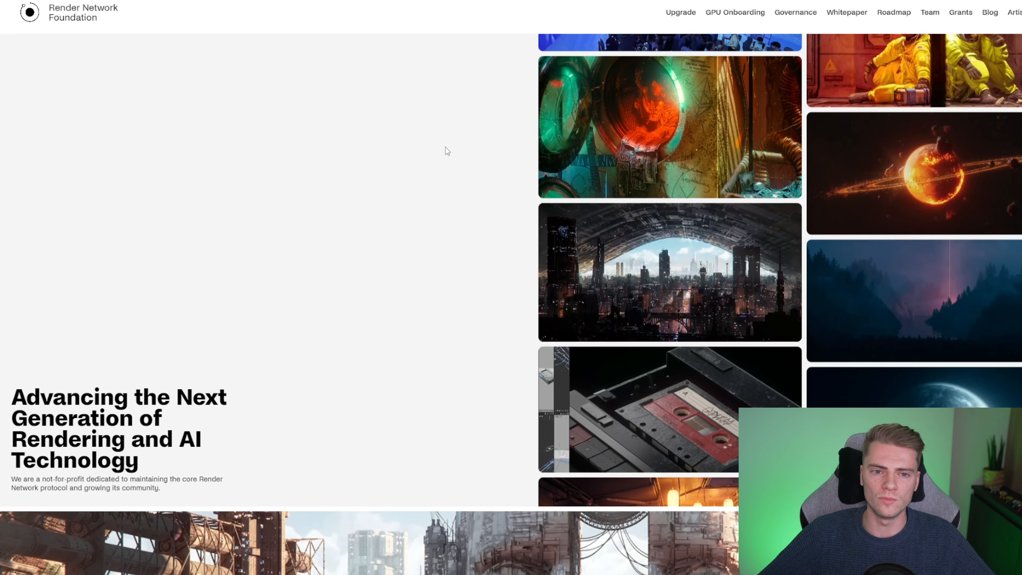
{"action": "scroll", "scroll_direction": "down", "scroll_amount": 3}
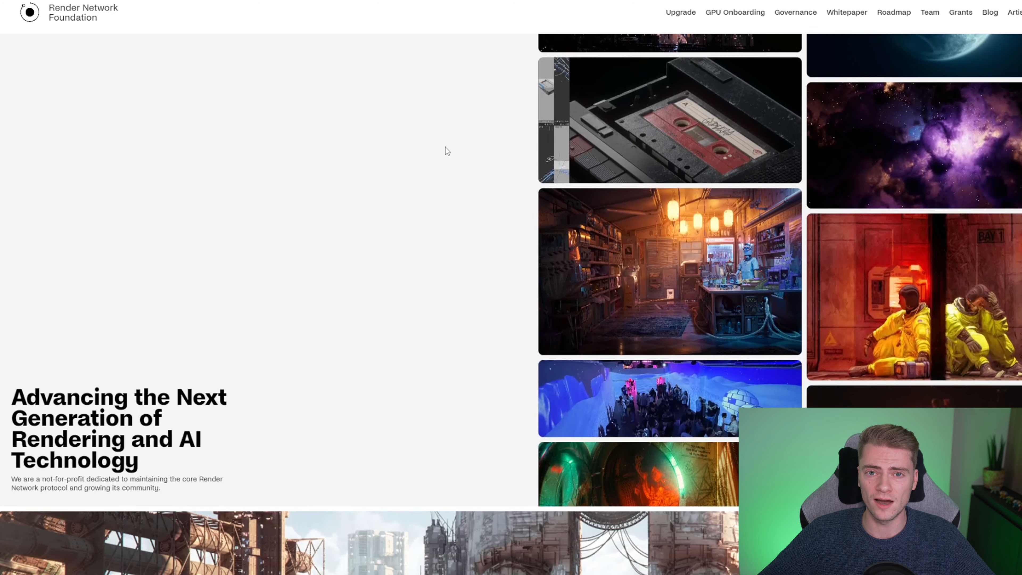
{"action": "scroll", "scroll_direction": "down", "scroll_amount": 3}
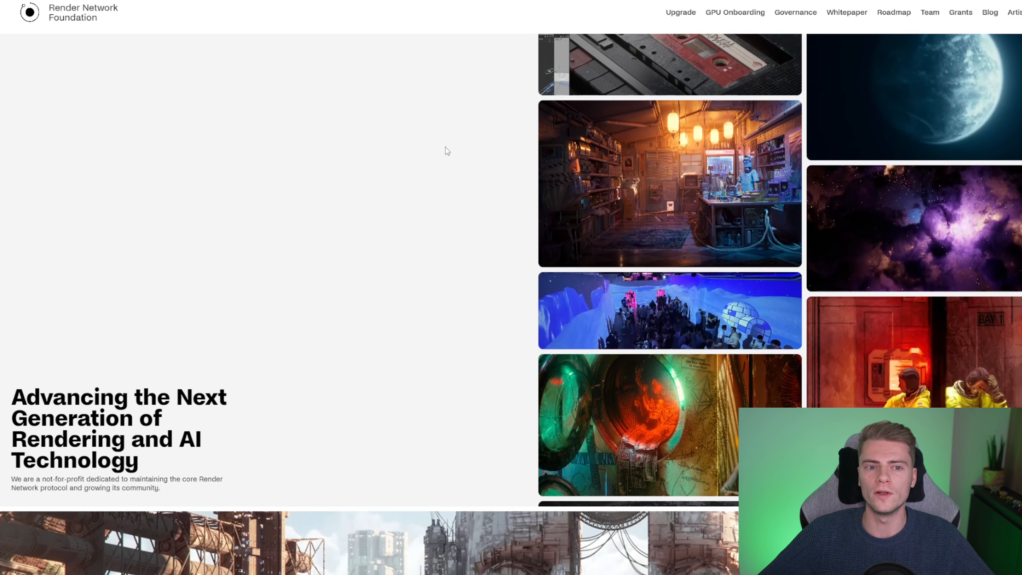
{"action": "scroll", "scroll_direction": "down", "scroll_amount": 3}
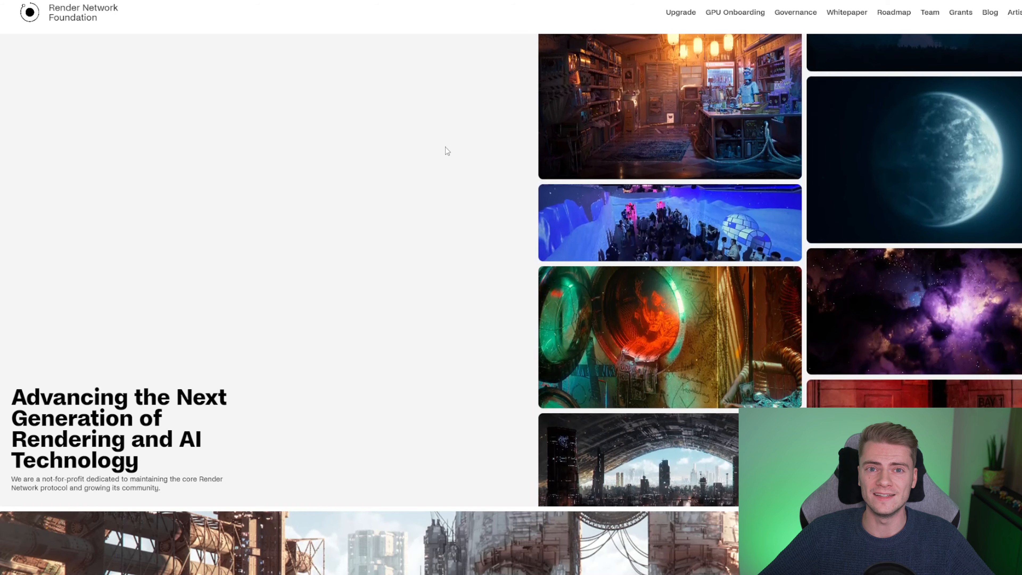
{"action": "scroll", "scroll_direction": "down", "scroll_amount": 3}
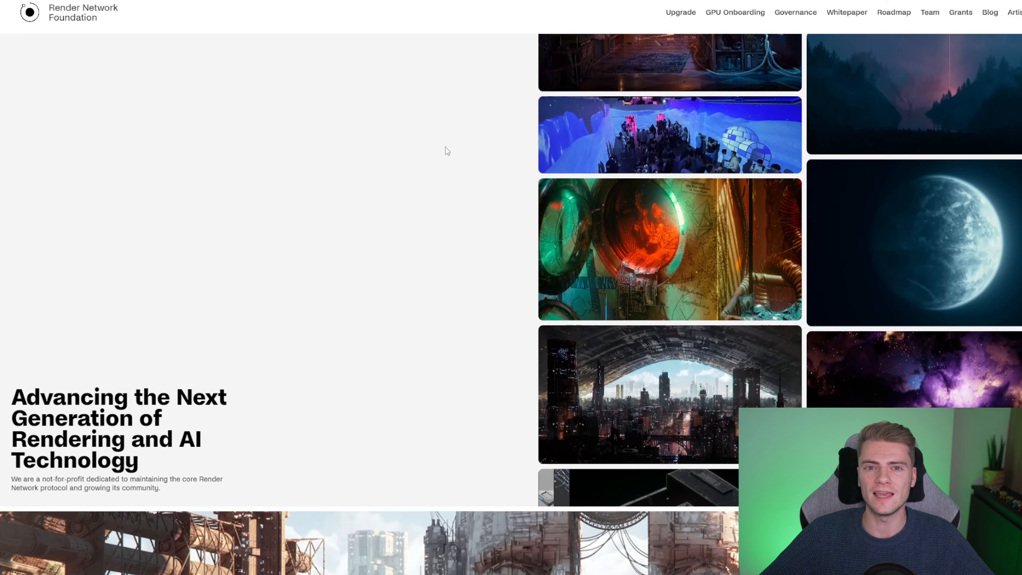
{"action": "scroll", "scroll_direction": "down", "scroll_amount": 3}
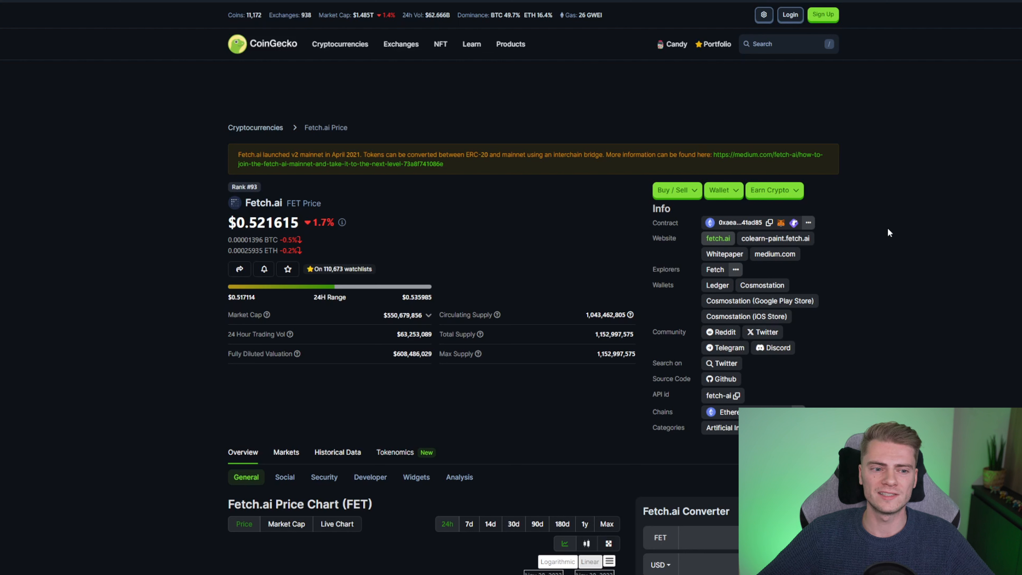
{"action": "mouse_move", "coordinate": [801, 207]}
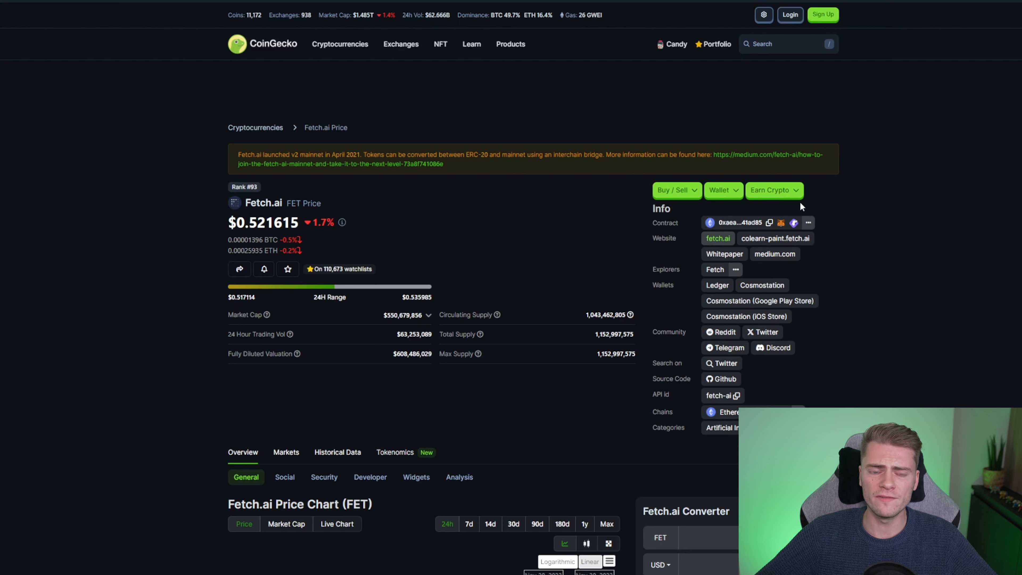
{"action": "mouse_move", "coordinate": [564, 121]}
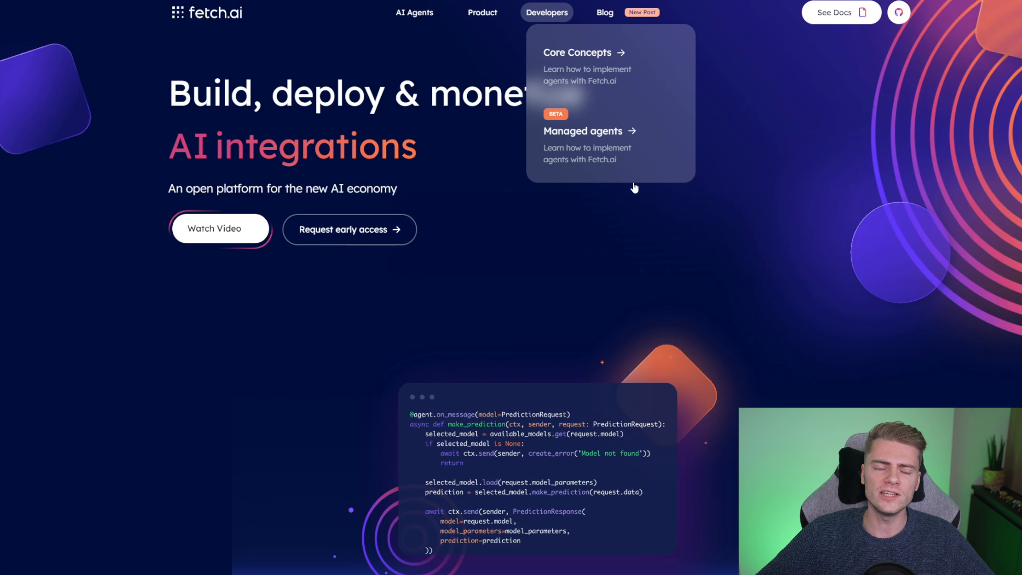
{"action": "mouse_move", "coordinate": [744, 331]}
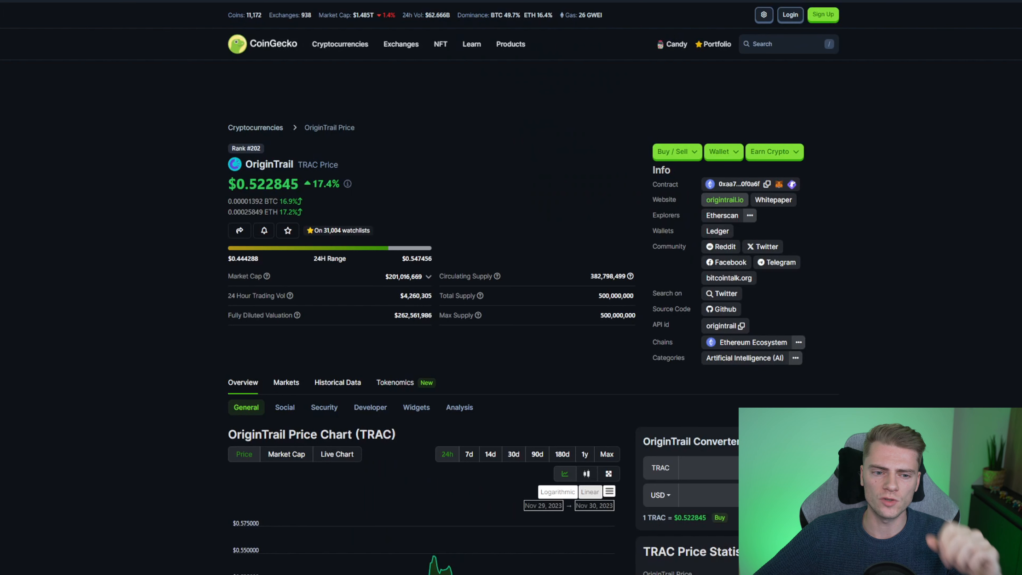
{"action": "mouse_move", "coordinate": [594, 138]}
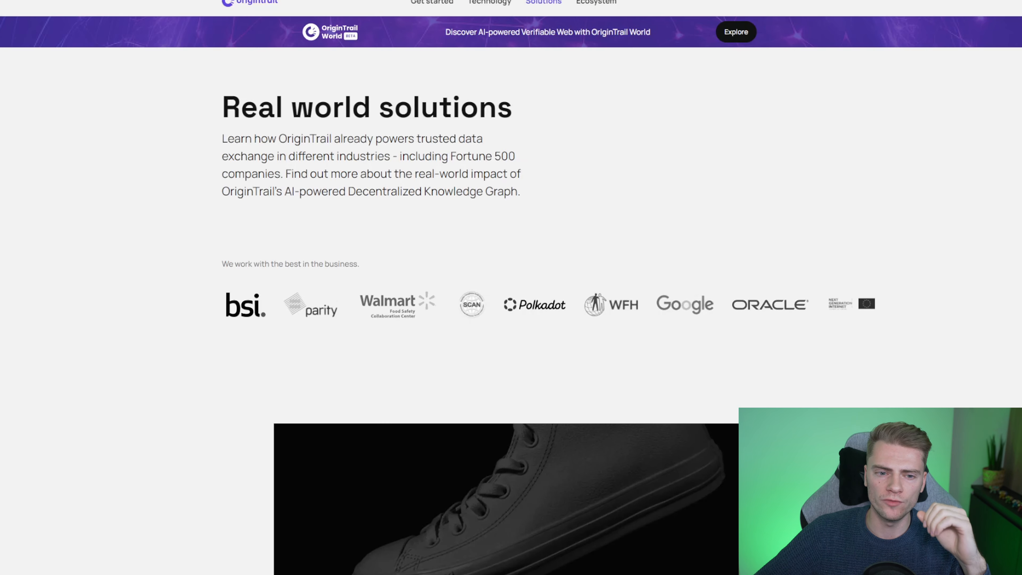
Scroll through OriginTrail's use cases: supply chains, construction, healthcare, research and gaming.
{"action": "scroll", "scroll_direction": "down", "scroll_amount": 3}
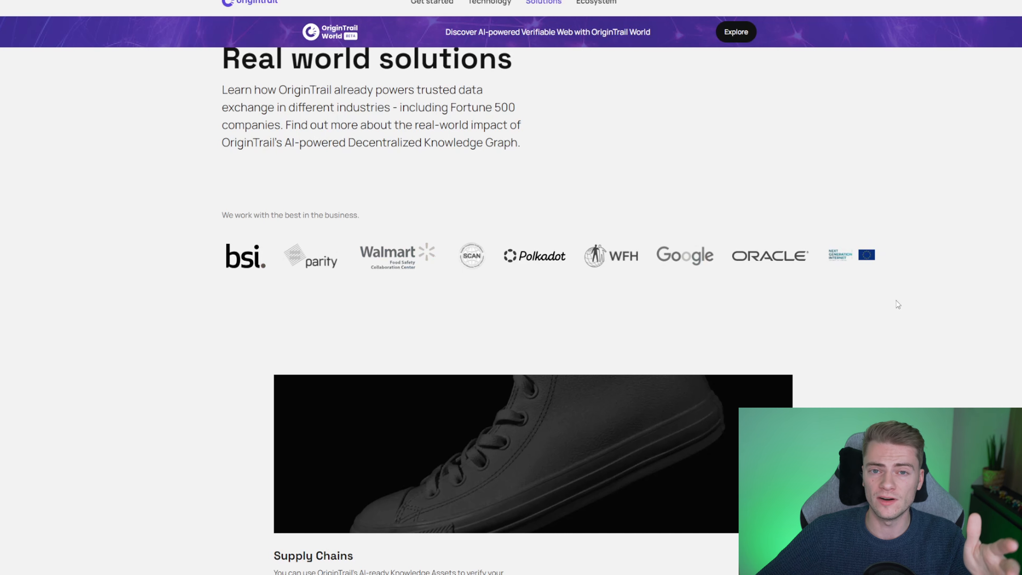
{"action": "mouse_move", "coordinate": [890, 372]}
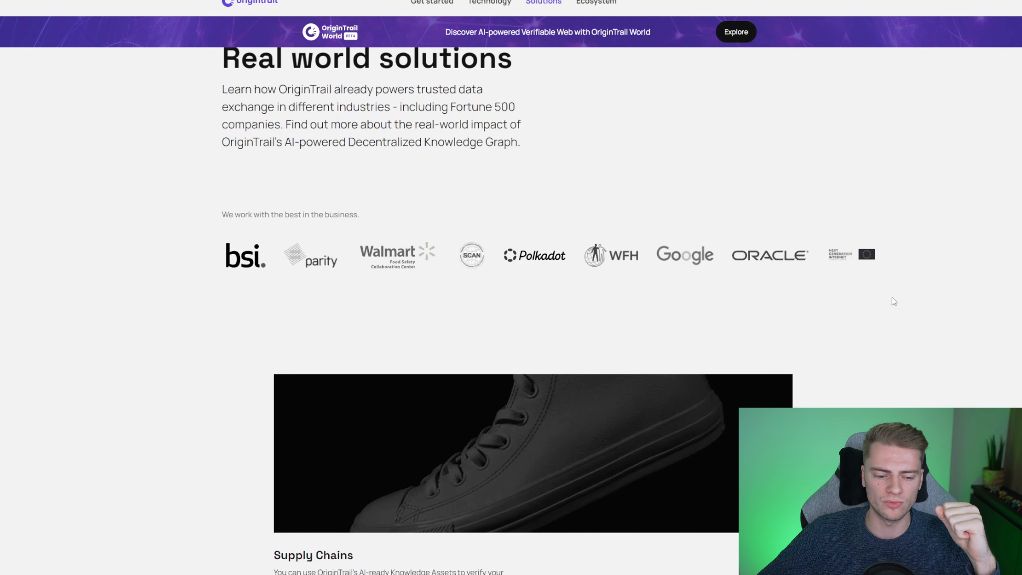
{"action": "scroll", "scroll_direction": "down", "scroll_amount": 3}
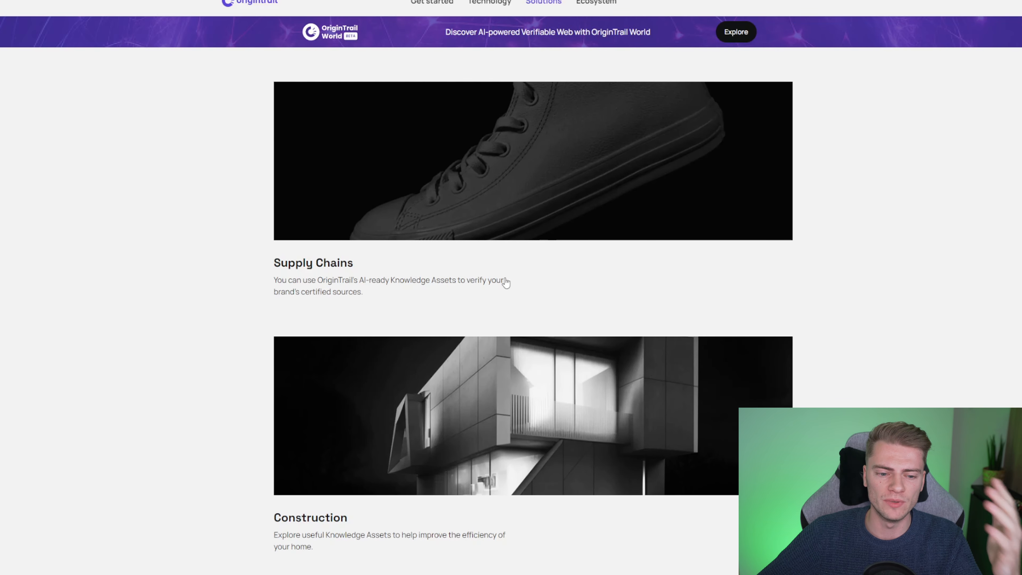
{"action": "scroll", "scroll_direction": "down", "scroll_amount": 3}
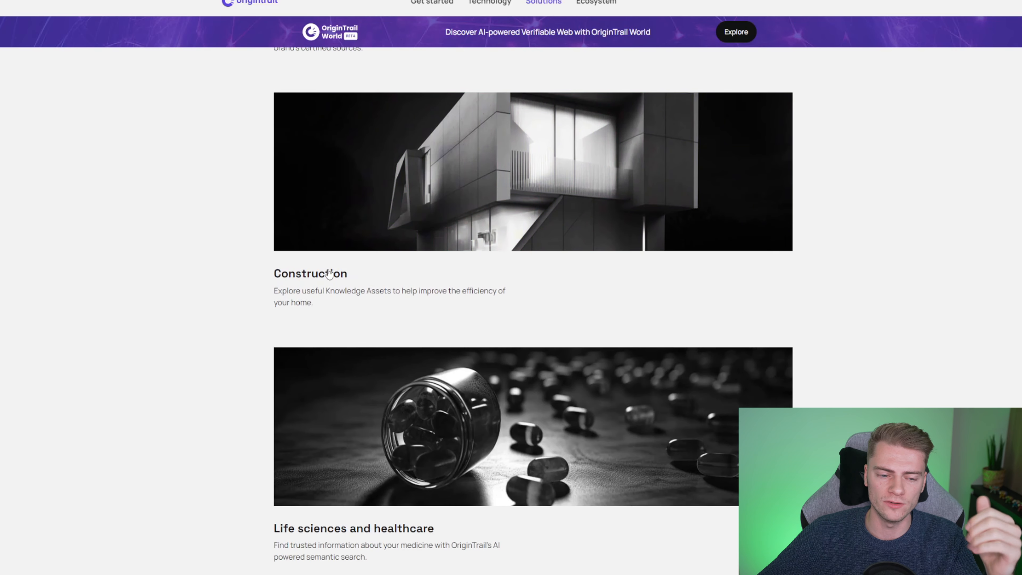
{"action": "scroll", "scroll_direction": "down", "scroll_amount": 3}
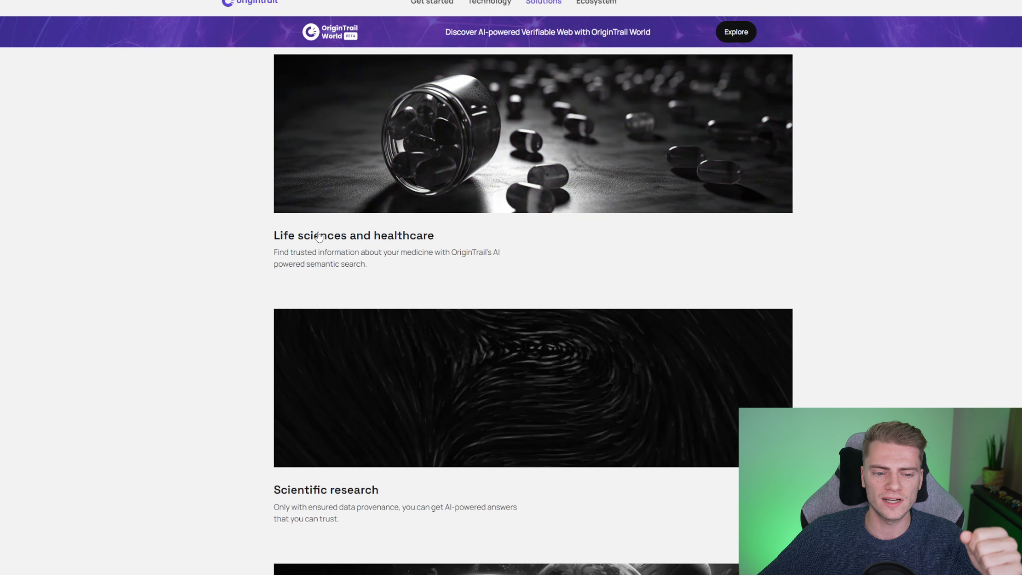
{"action": "scroll", "scroll_direction": "down", "scroll_amount": 3}
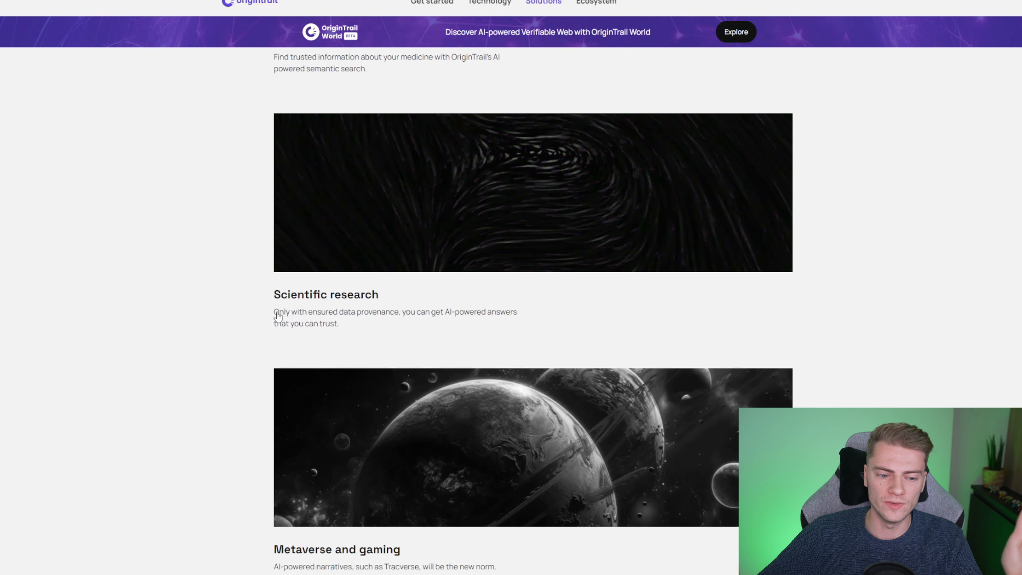
{"action": "mouse_move", "coordinate": [428, 296]}
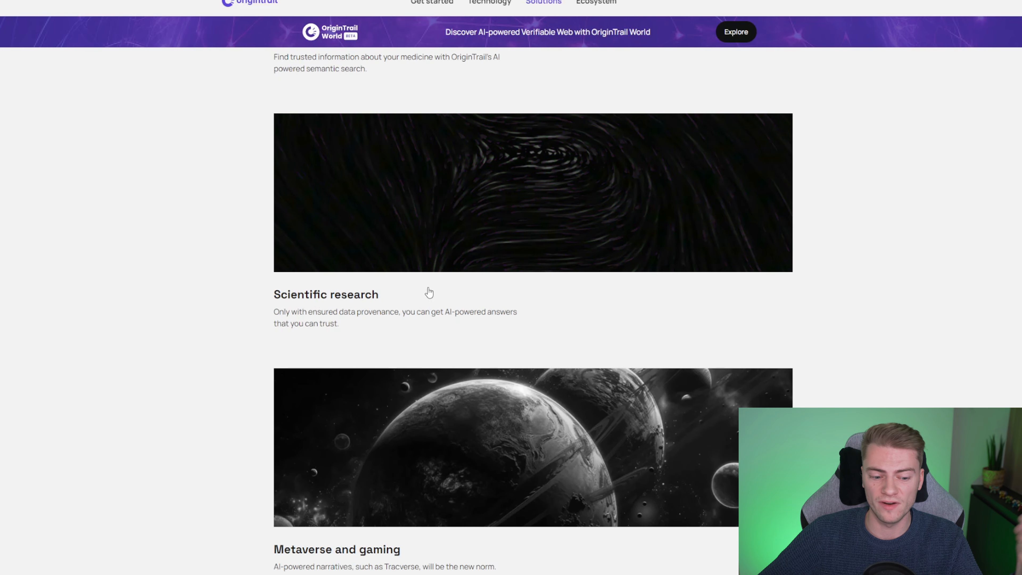
{"action": "scroll", "scroll_direction": "down", "scroll_amount": 3}
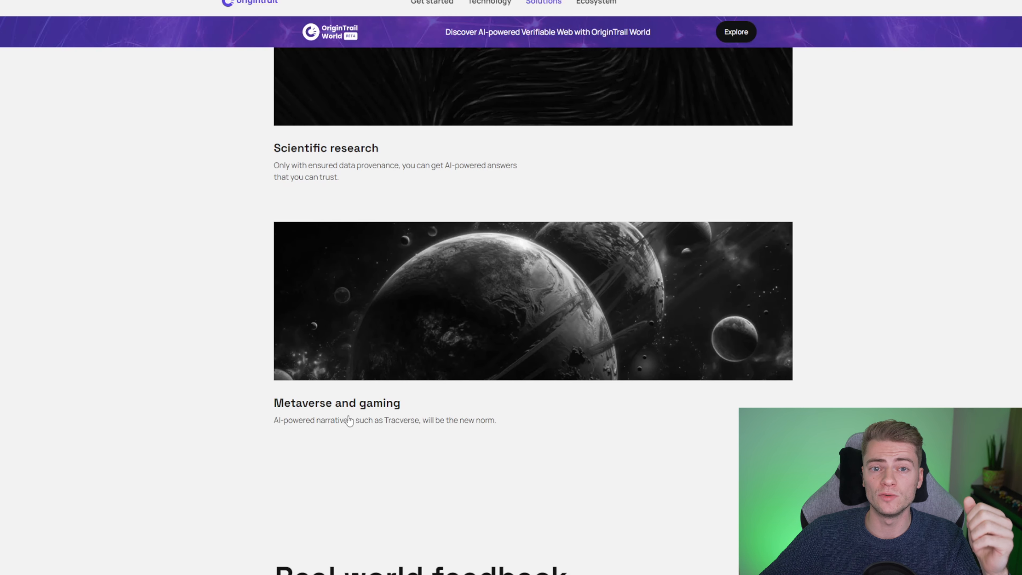
{"action": "scroll", "scroll_direction": "up", "scroll_amount": 3}
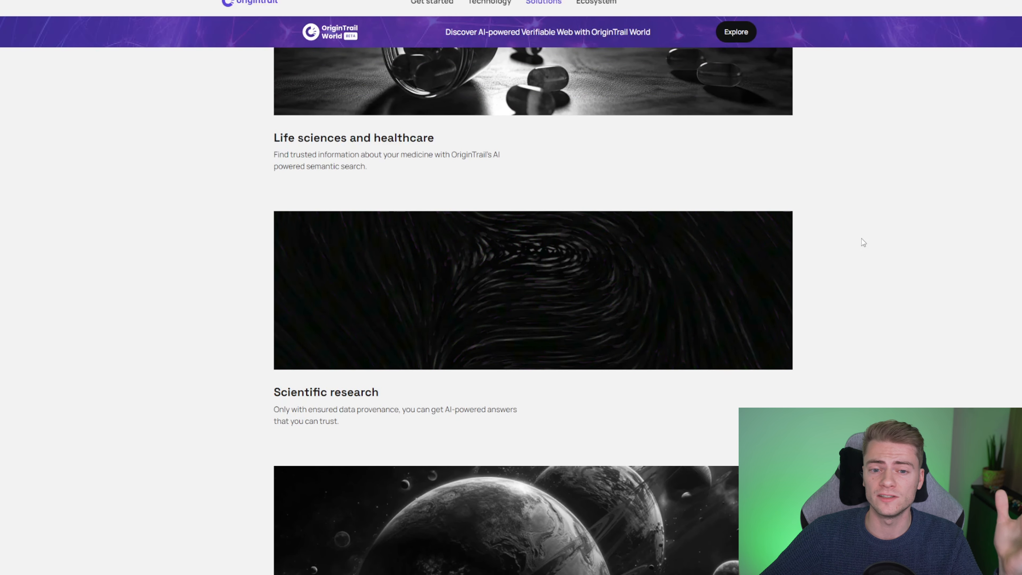
{"action": "mouse_move", "coordinate": [916, 277]}
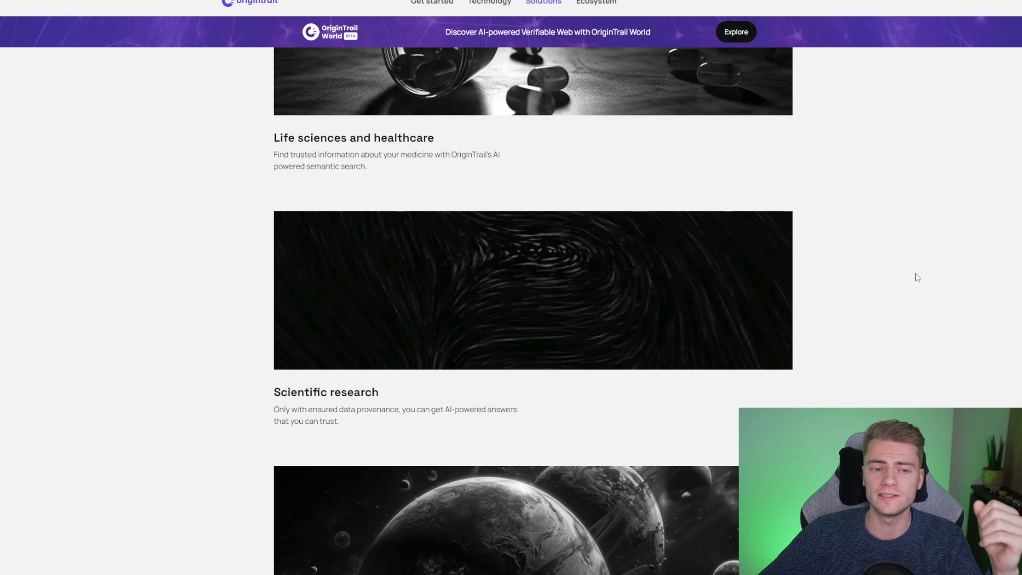
{"action": "mouse_move", "coordinate": [922, 267]}
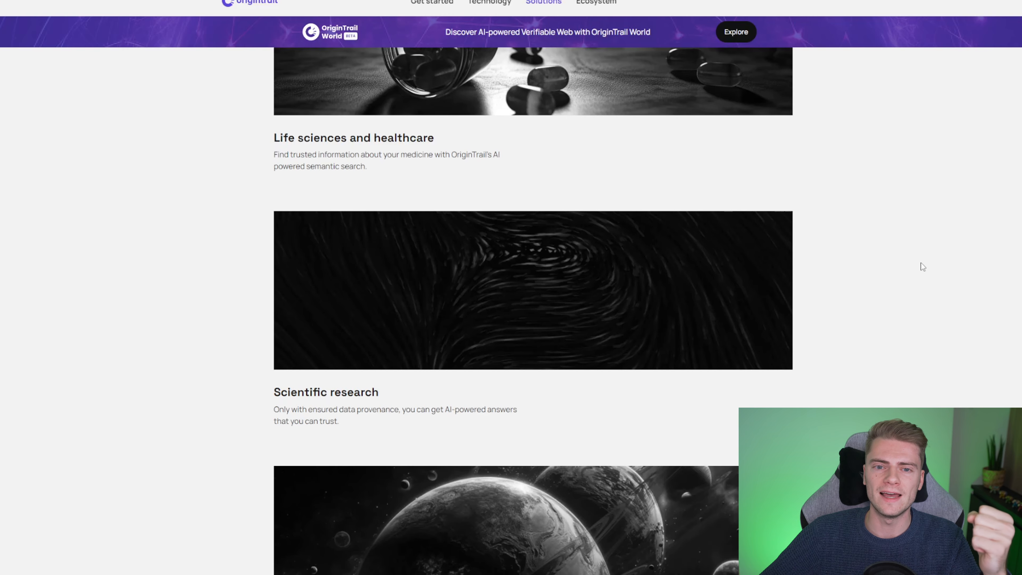
{"action": "scroll", "scroll_direction": "down", "scroll_amount": 3}
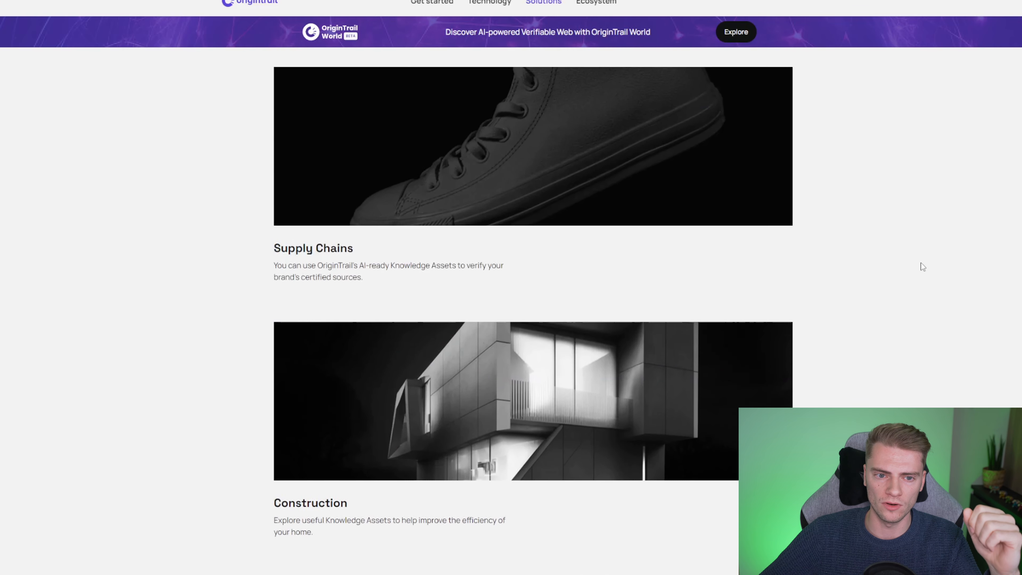
{"action": "scroll", "scroll_direction": "up", "scroll_amount": 3}
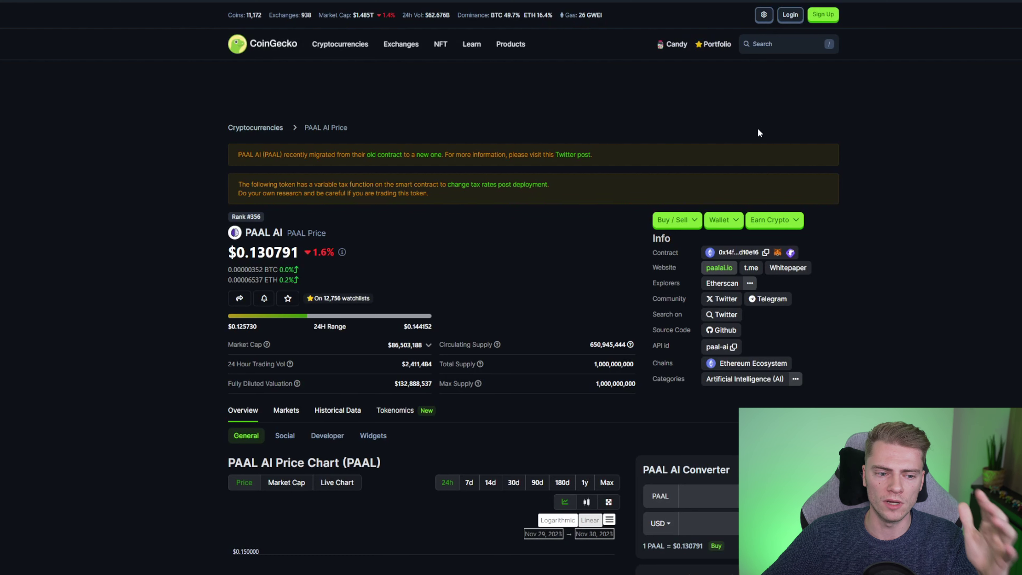
Scroll PAAL AI's price page to view its 180-day chart and price statistics.
{"action": "scroll", "scroll_direction": "down", "scroll_amount": 3}
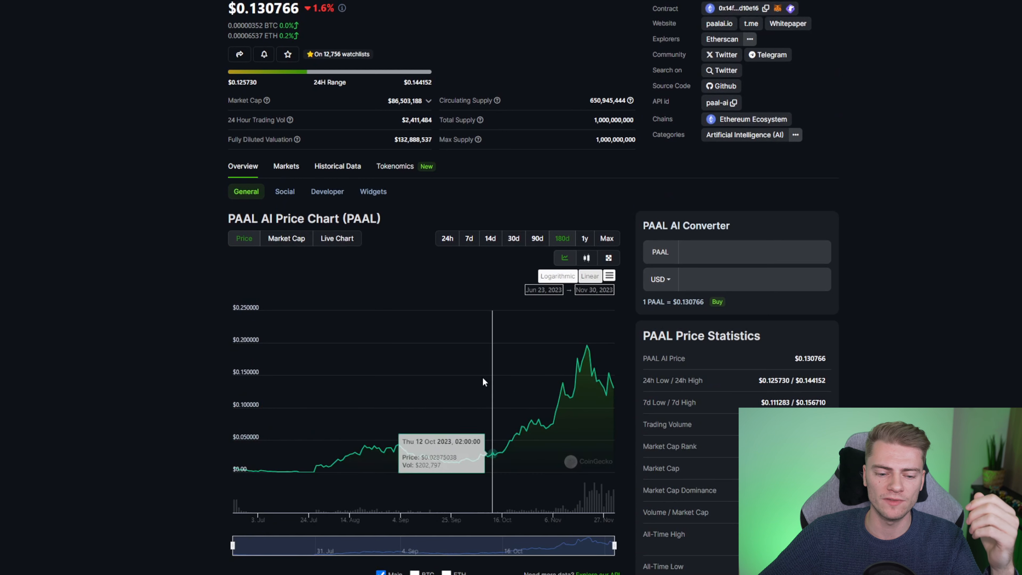
{"action": "mouse_move", "coordinate": [404, 443]}
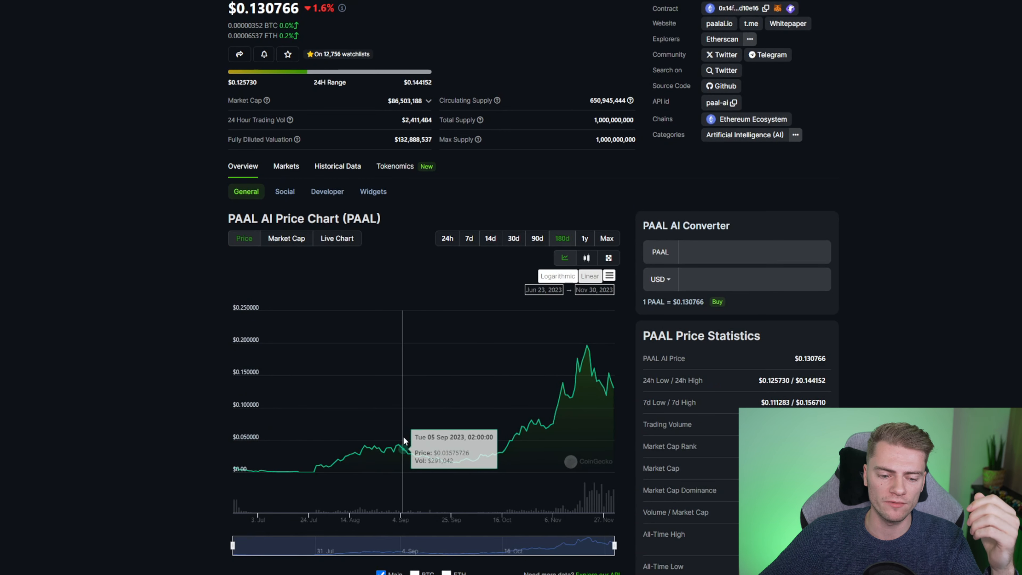
{"action": "mouse_move", "coordinate": [944, 376]}
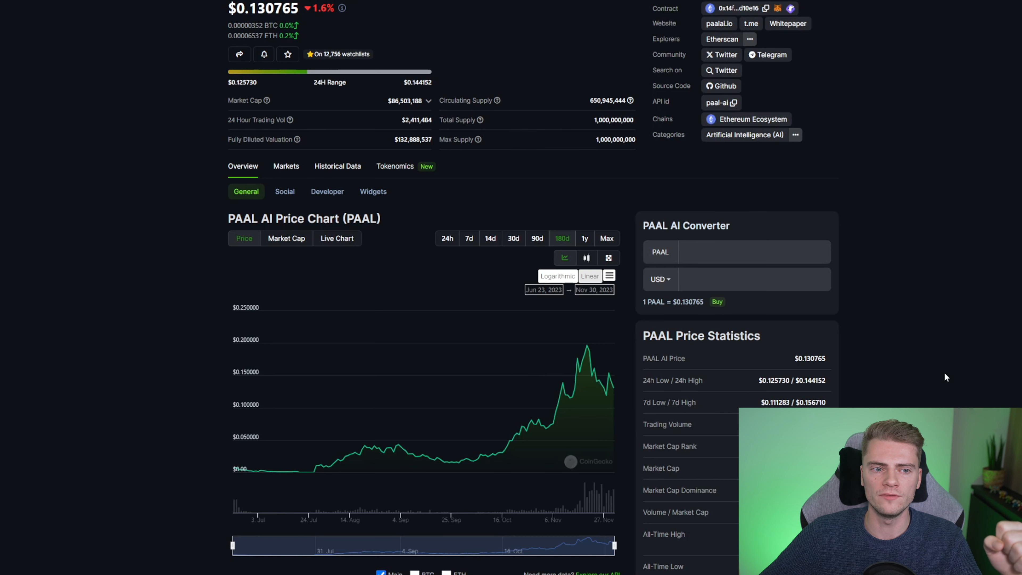
{"action": "scroll", "scroll_direction": "up", "scroll_amount": 3}
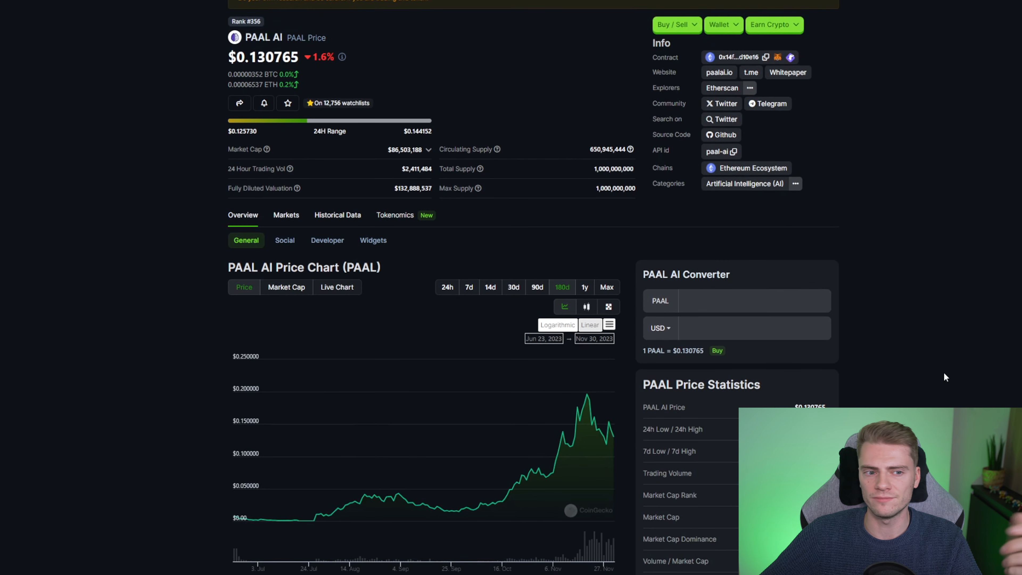
{"action": "mouse_move", "coordinate": [924, 365]}
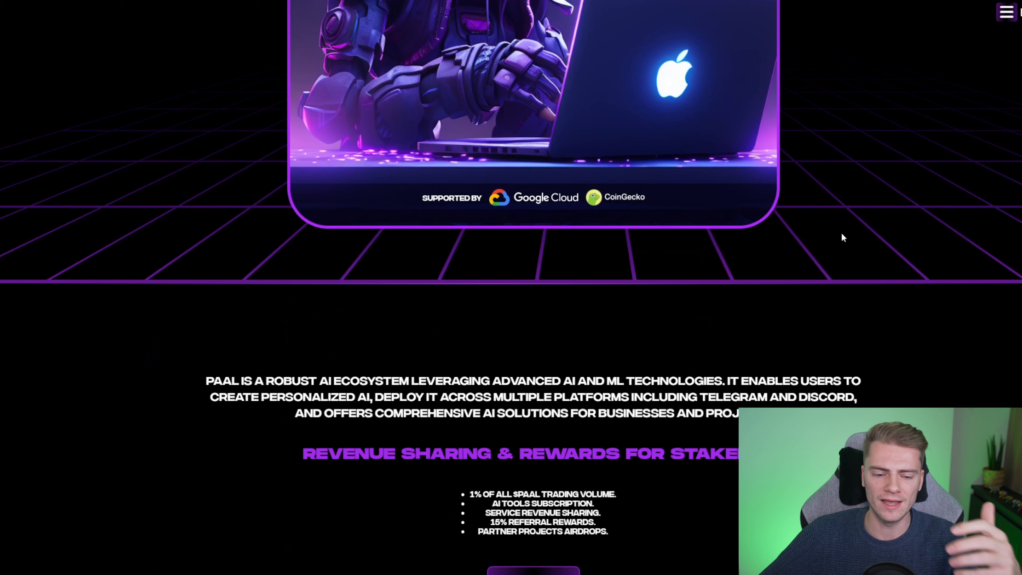
Scroll to PAAL AI's revenue sharing rewards section for stakers.
{"action": "scroll", "scroll_direction": "down", "scroll_amount": 3}
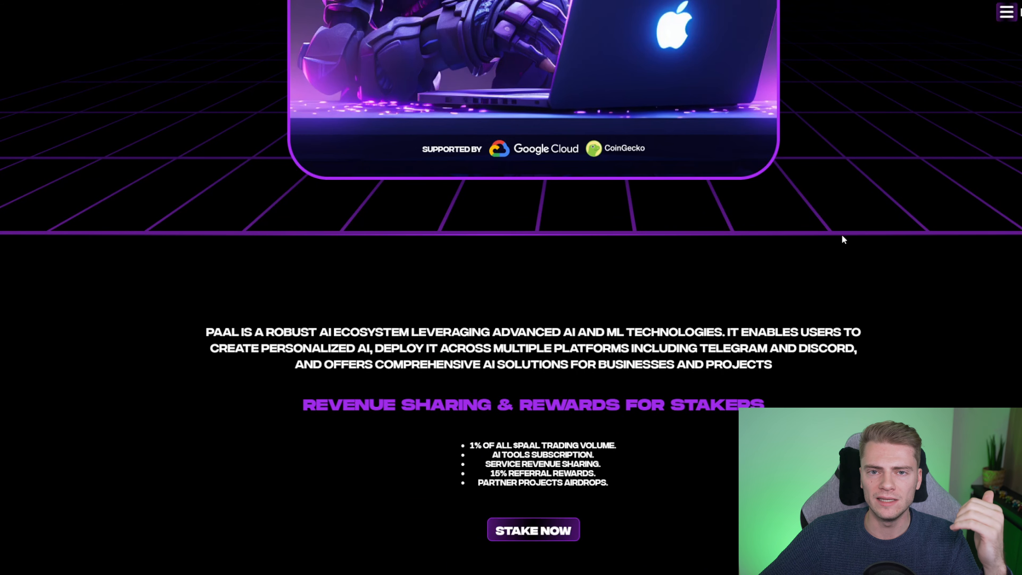
{"action": "mouse_move", "coordinate": [842, 260]}
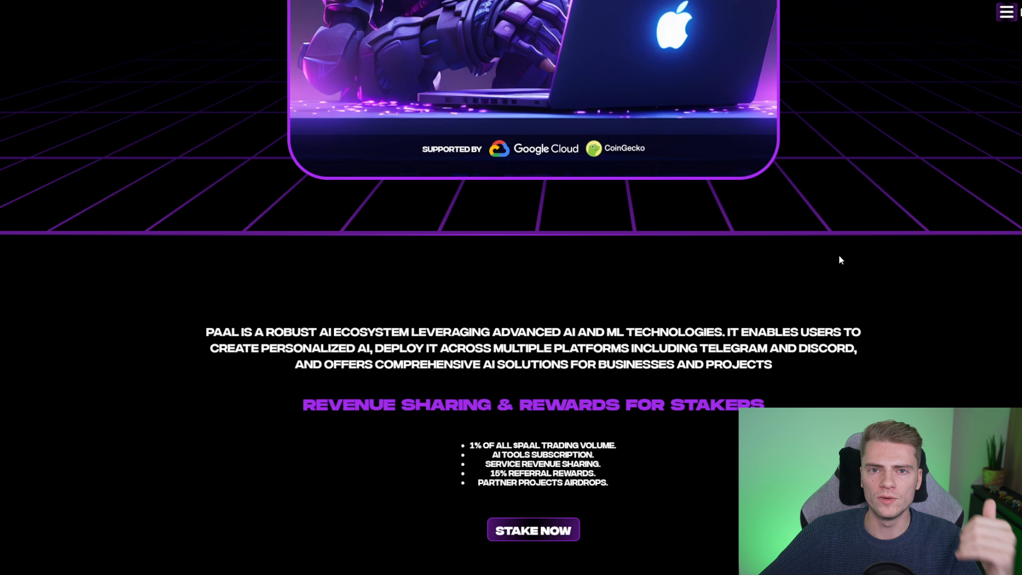